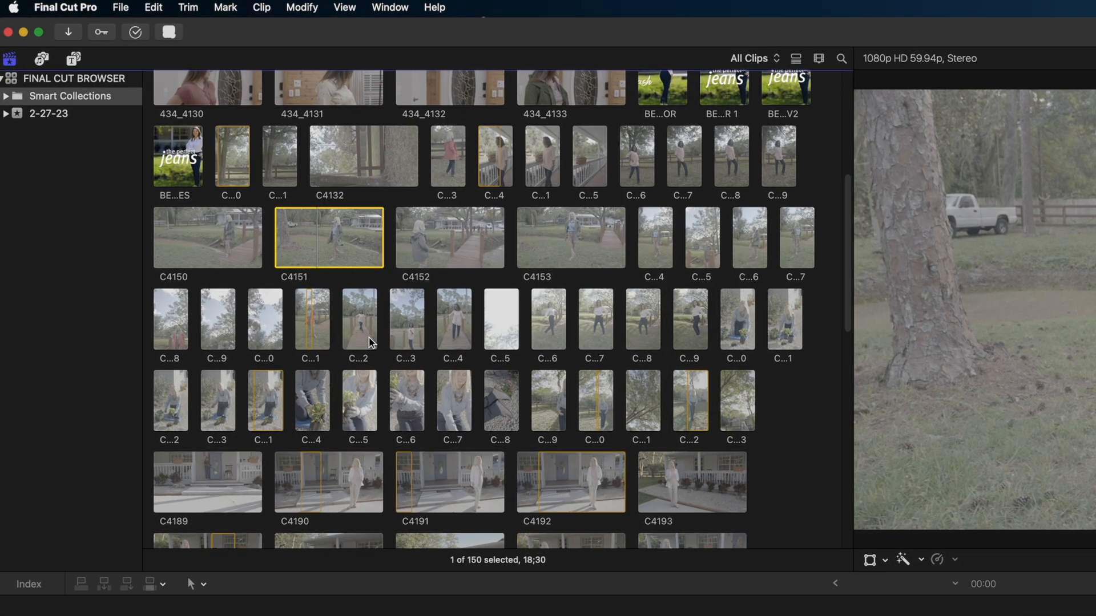
mouse_move(395, 299)
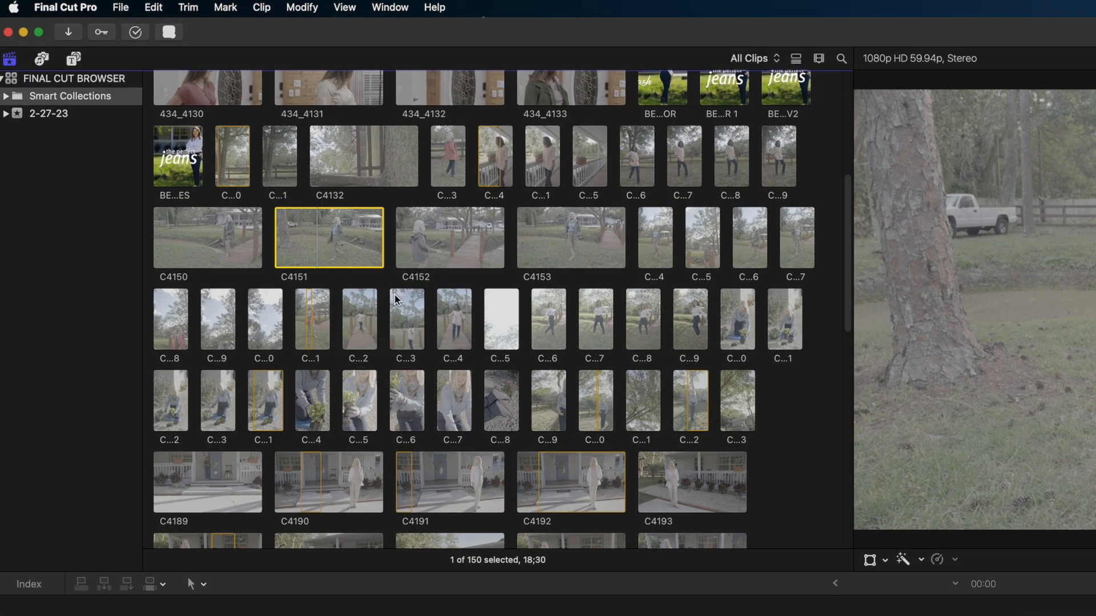
- Switch the browser to list view, preview clips C4131 and C4135, and move the Media Duration column
scroll("down", 3)
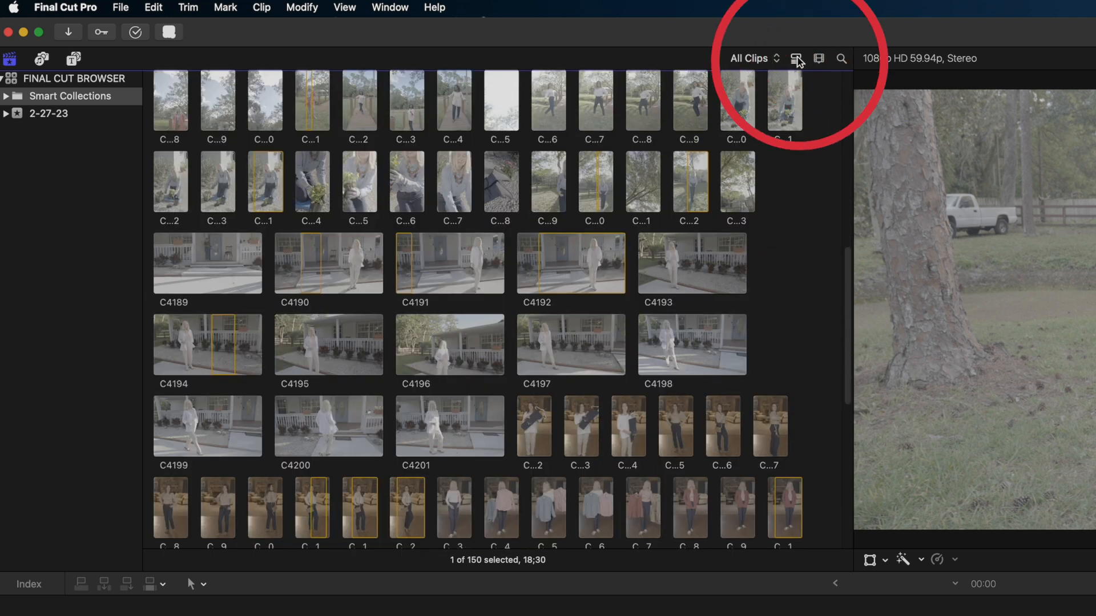
left_click(795, 58)
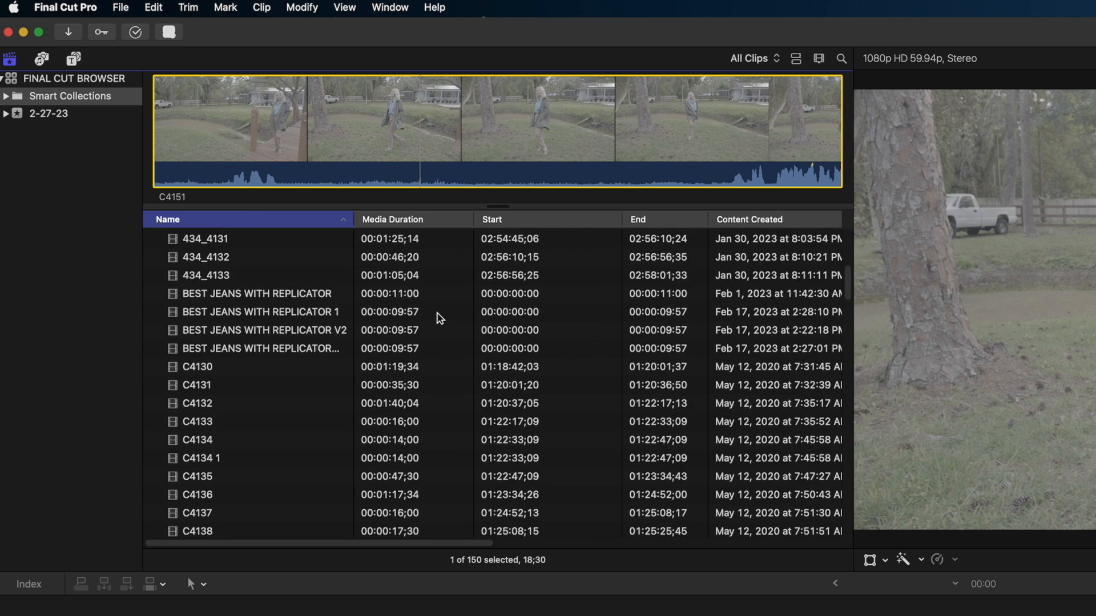
left_click(197, 385)
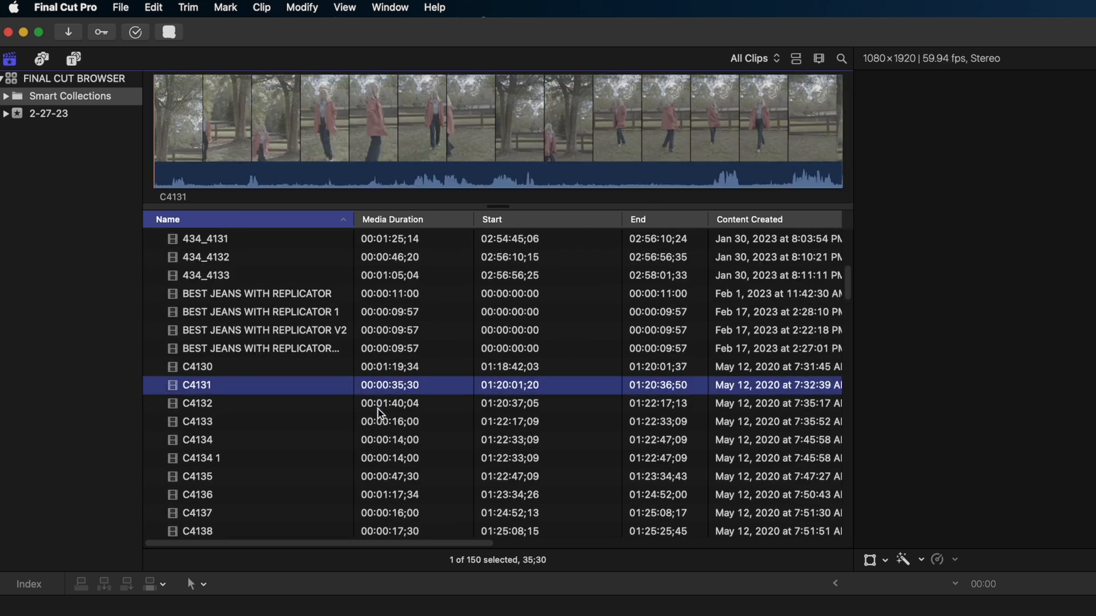
left_click(196, 476)
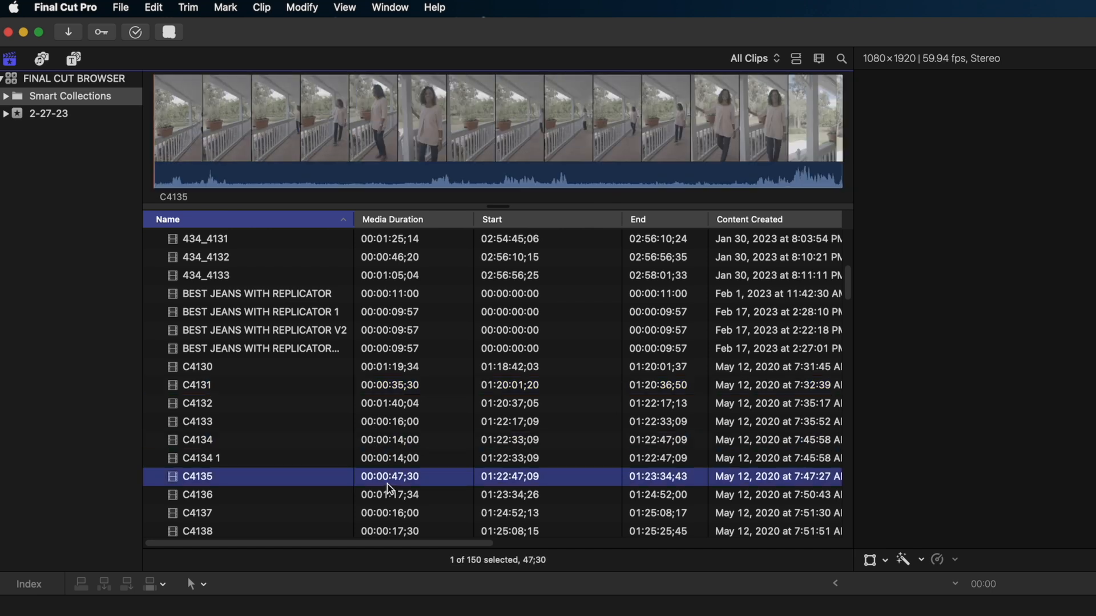
mouse_move(725, 227)
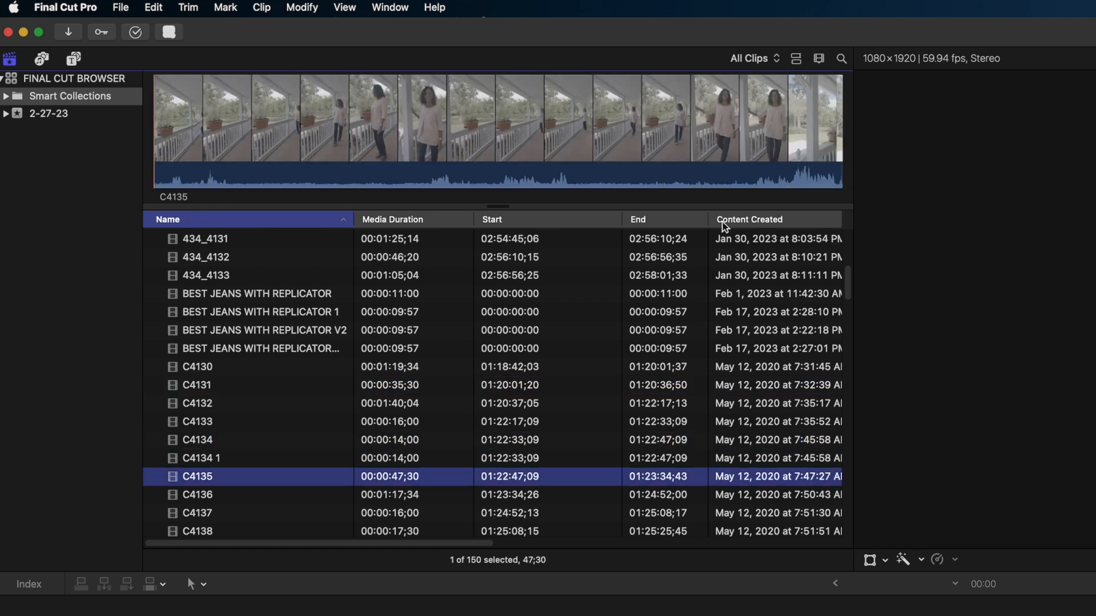
mouse_move(682, 225)
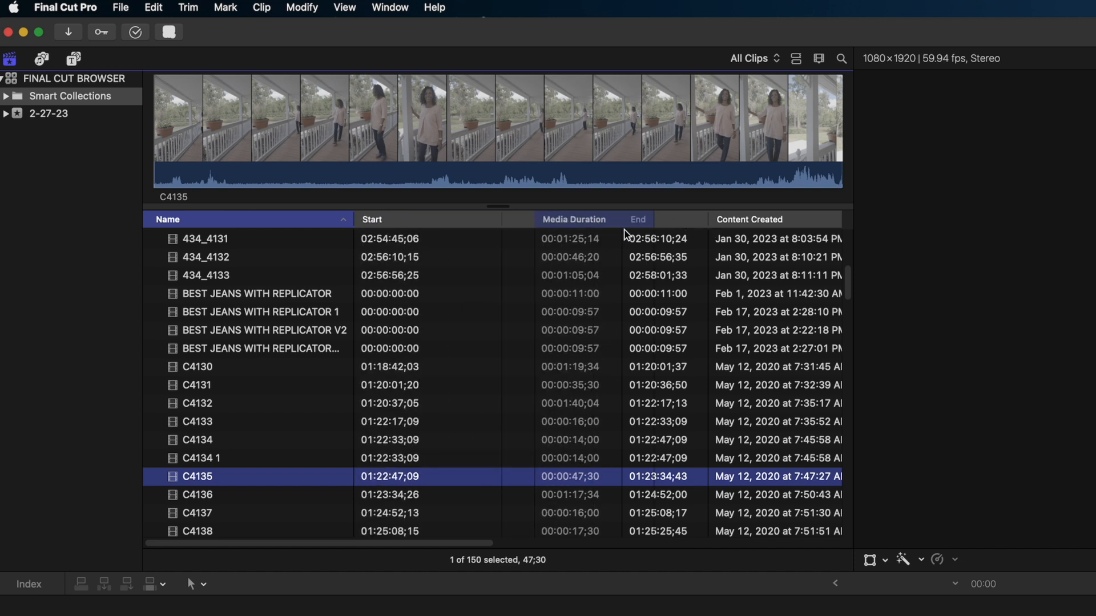
left_click_drag(575, 218, 517, 219)
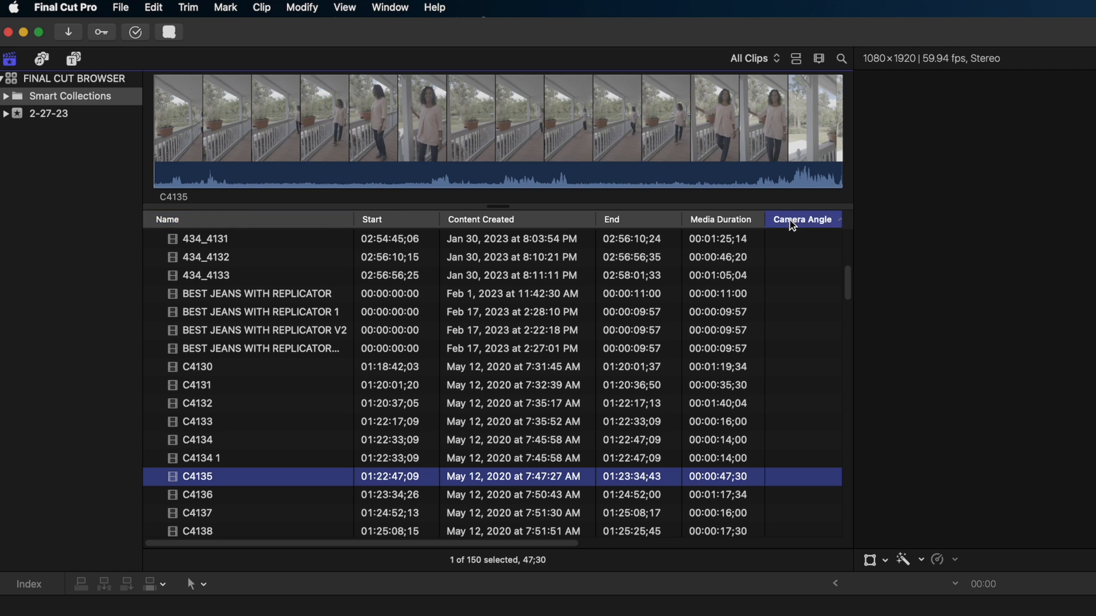
mouse_move(503, 545)
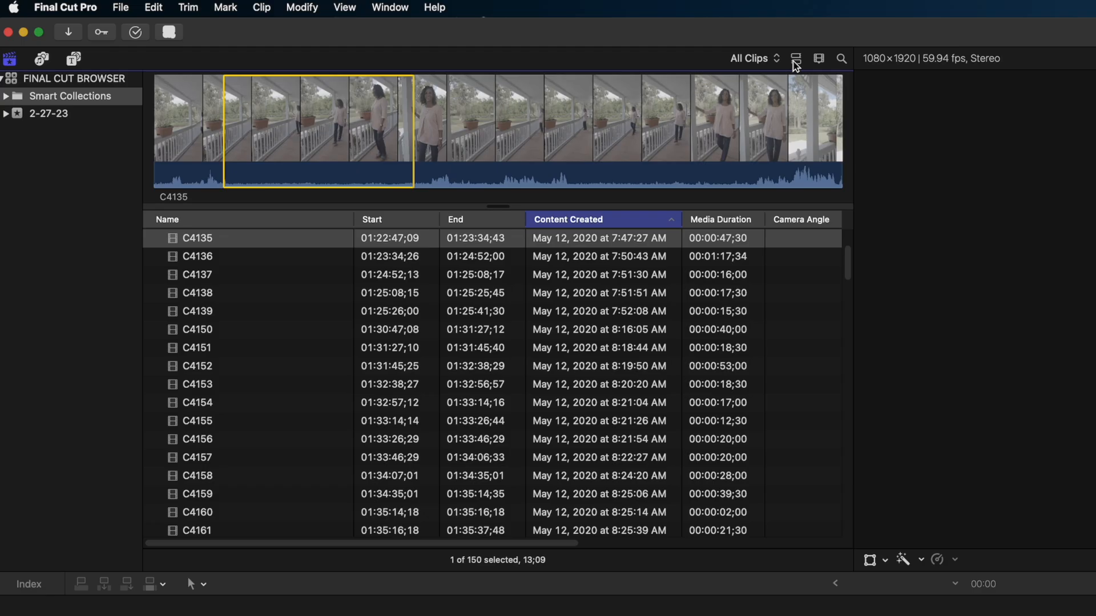
mouse_move(795, 59)
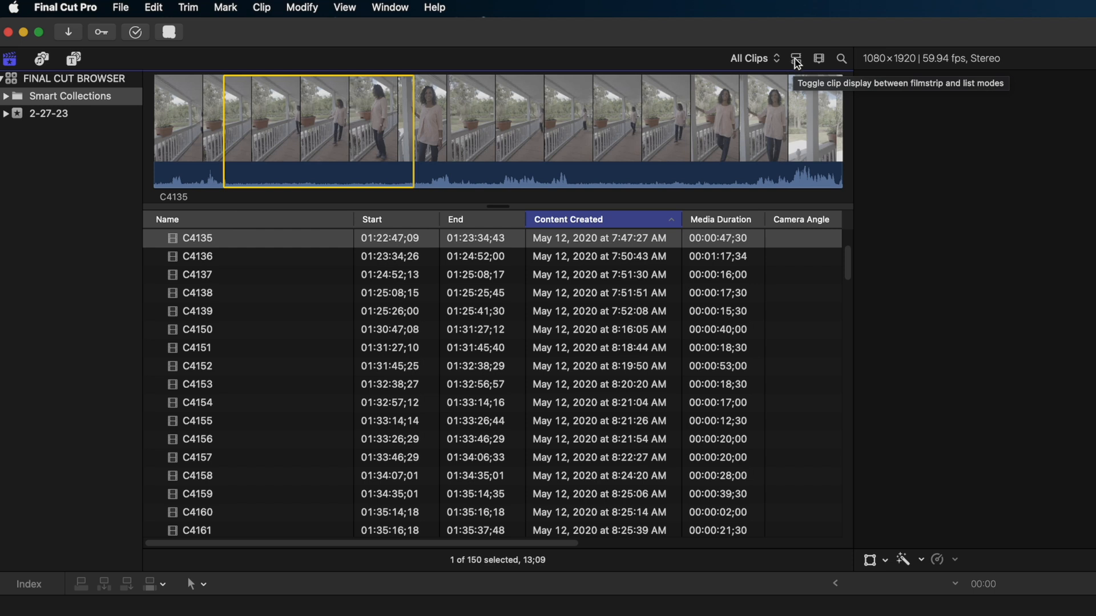
- Return the browser to filmstrip thumbnails and scroll through the 150 clips
left_click(795, 59)
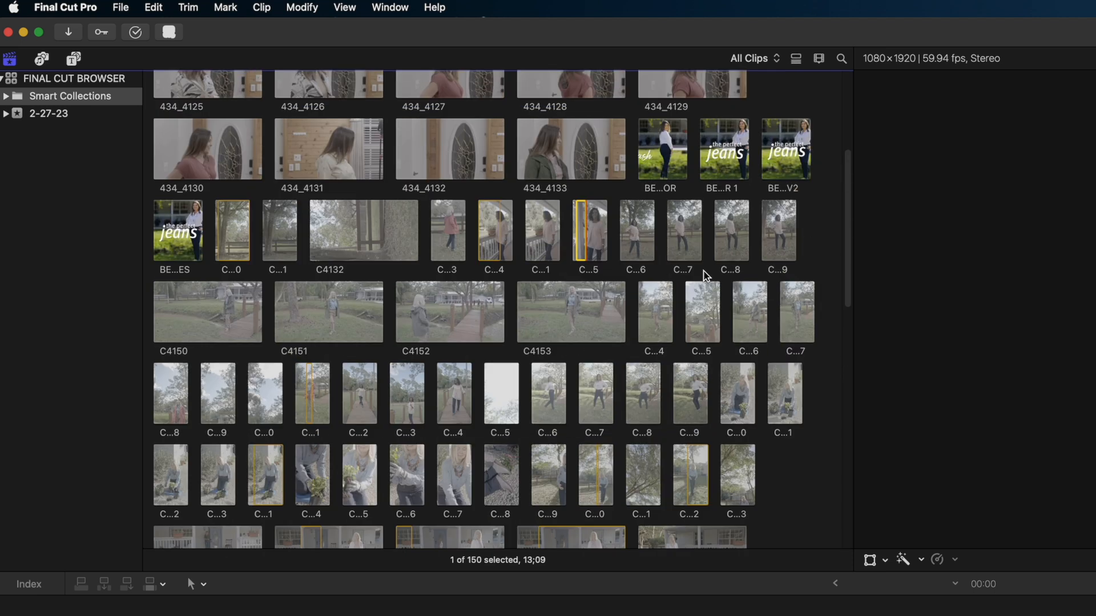
scroll("down", 3)
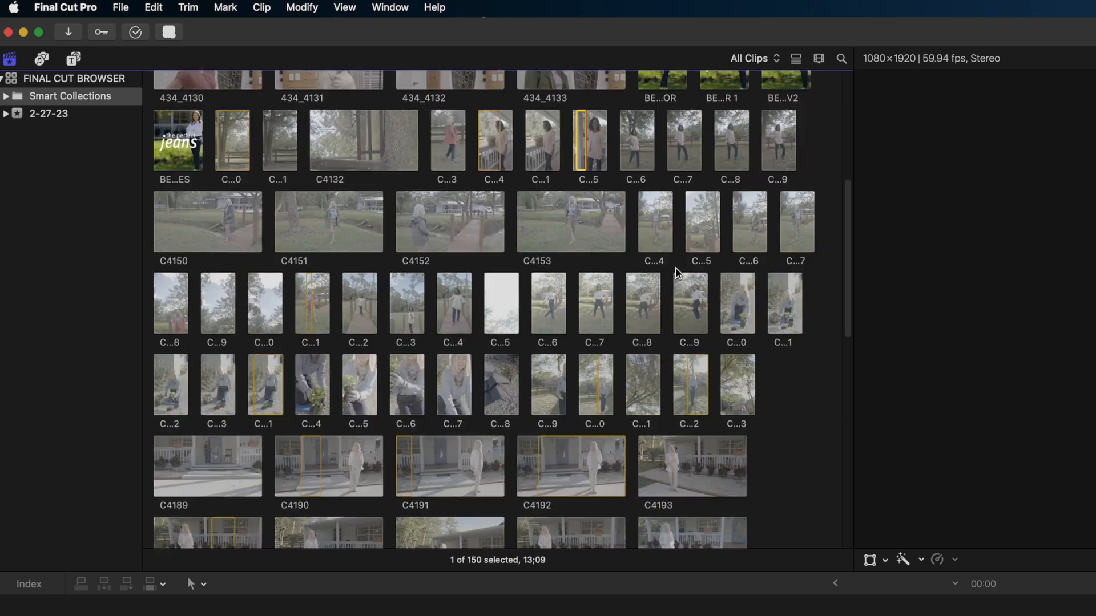
scroll("down", 3)
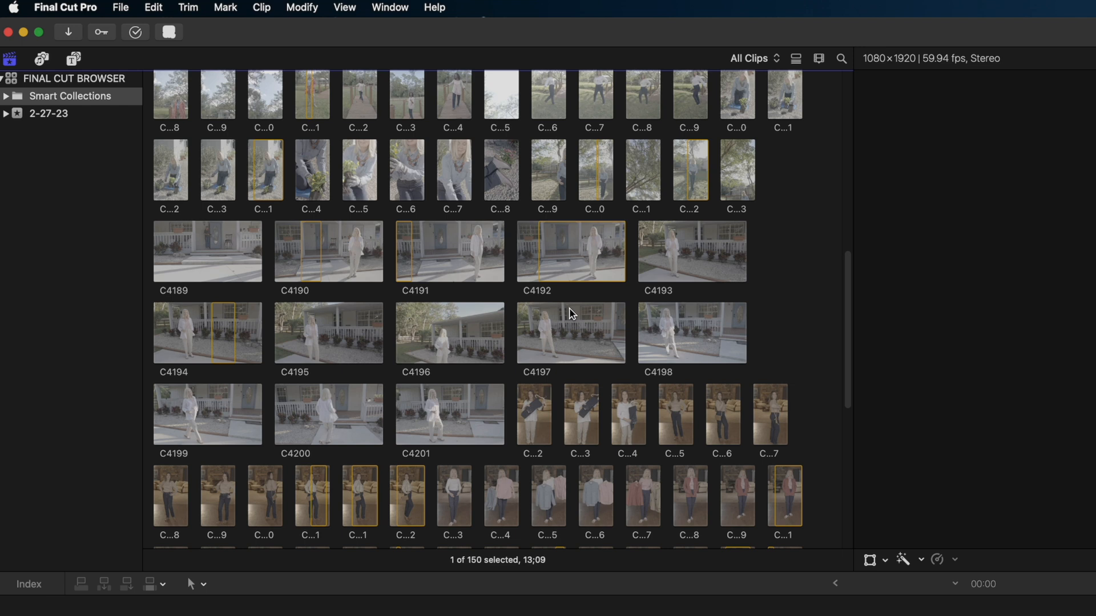
scroll("down", 3)
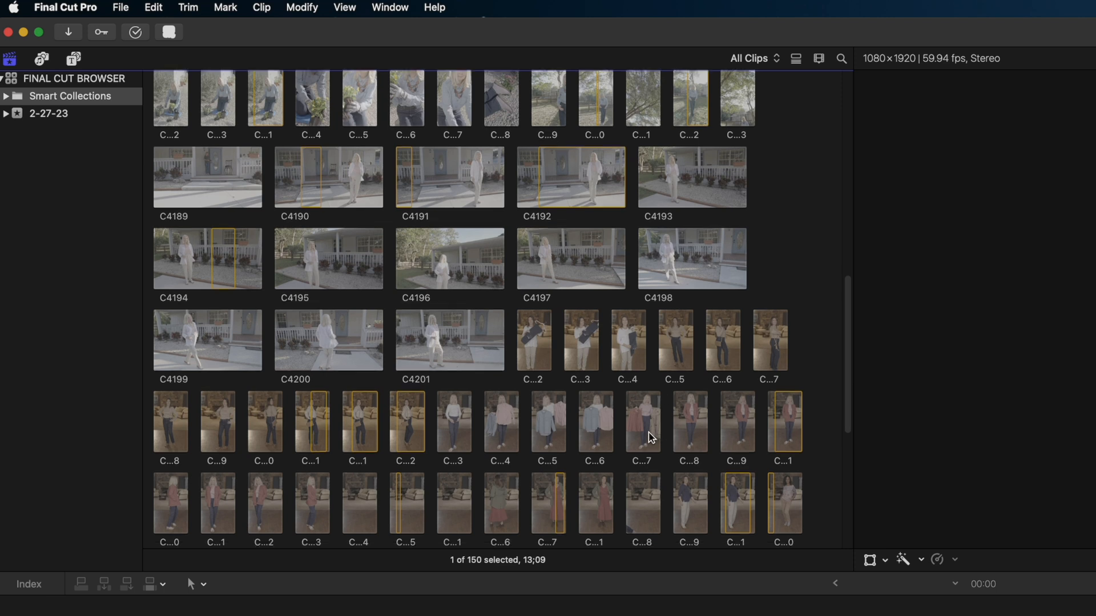
scroll("down", 3)
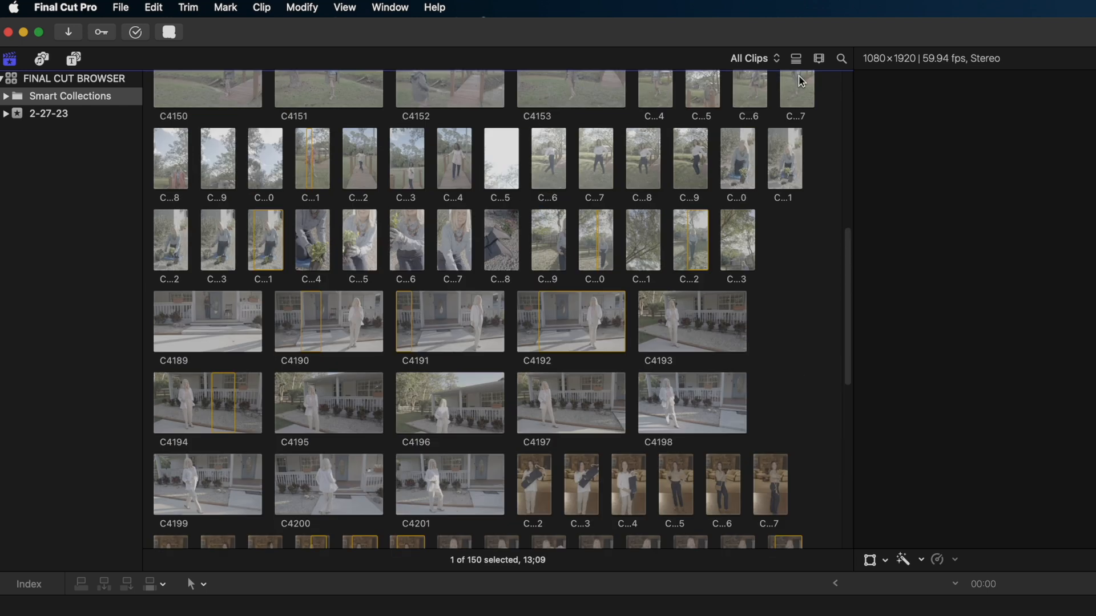
mouse_move(818, 58)
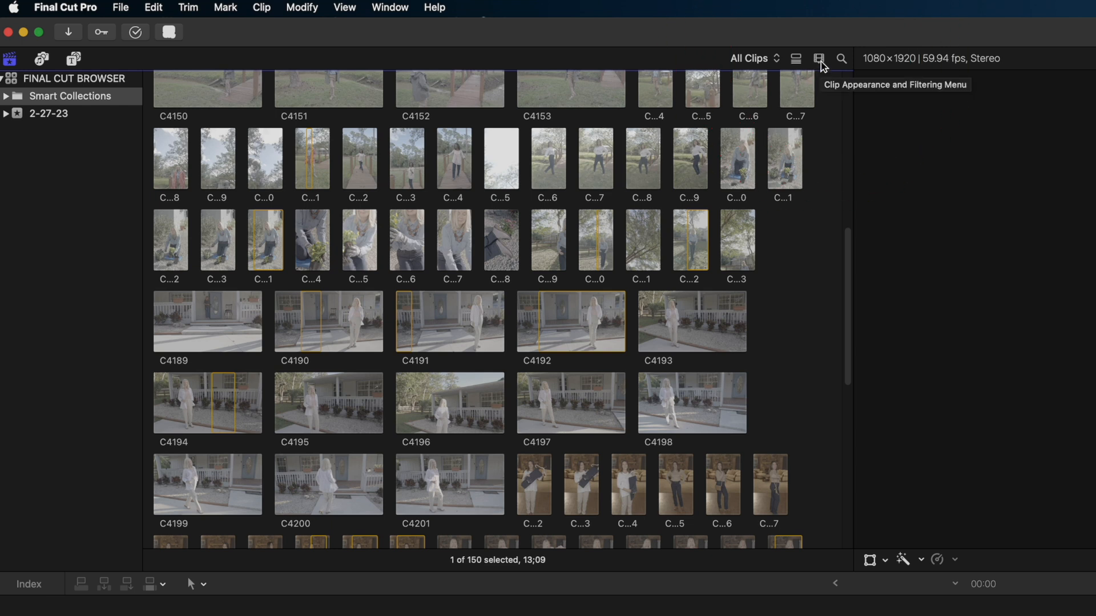
- Set the clip thumbnail size slider to a medium-large size in Clip Appearance
left_click(819, 58)
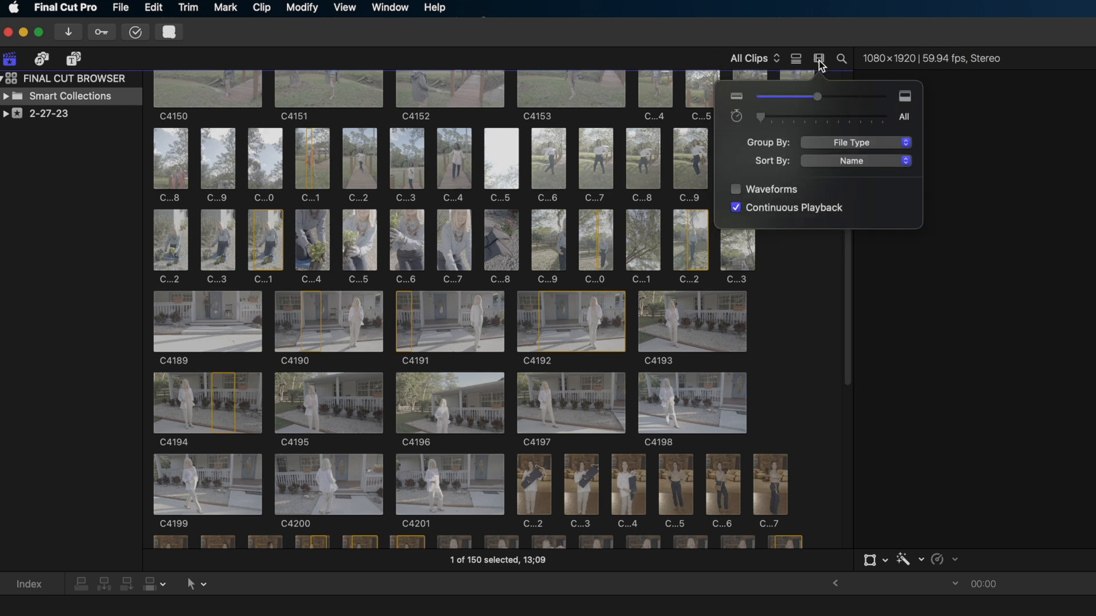
left_click_drag(816, 97, 877, 97)
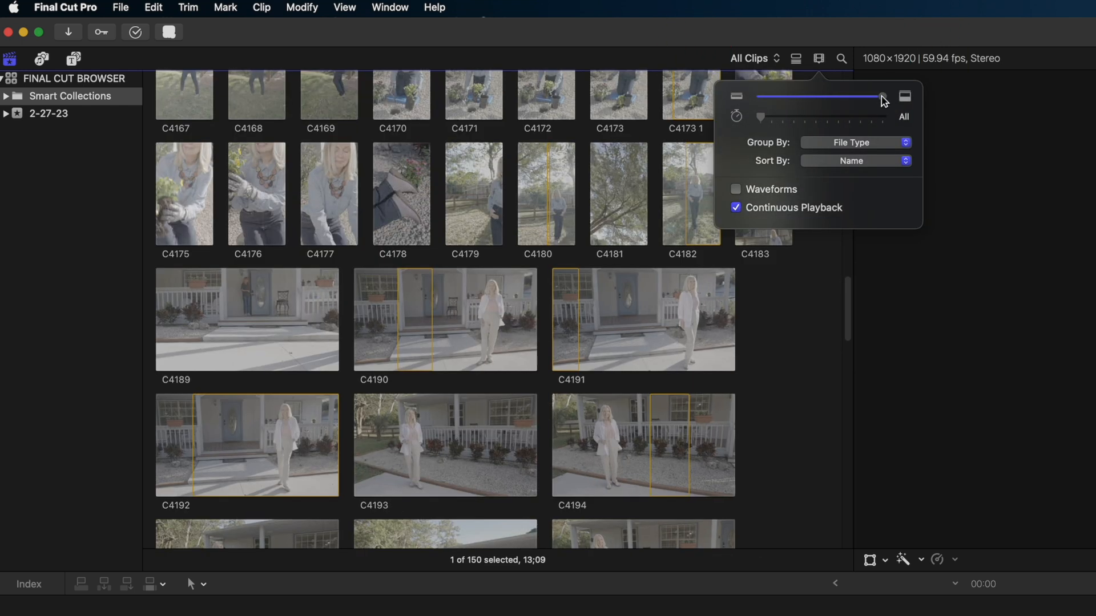
left_click_drag(881, 97, 765, 98)
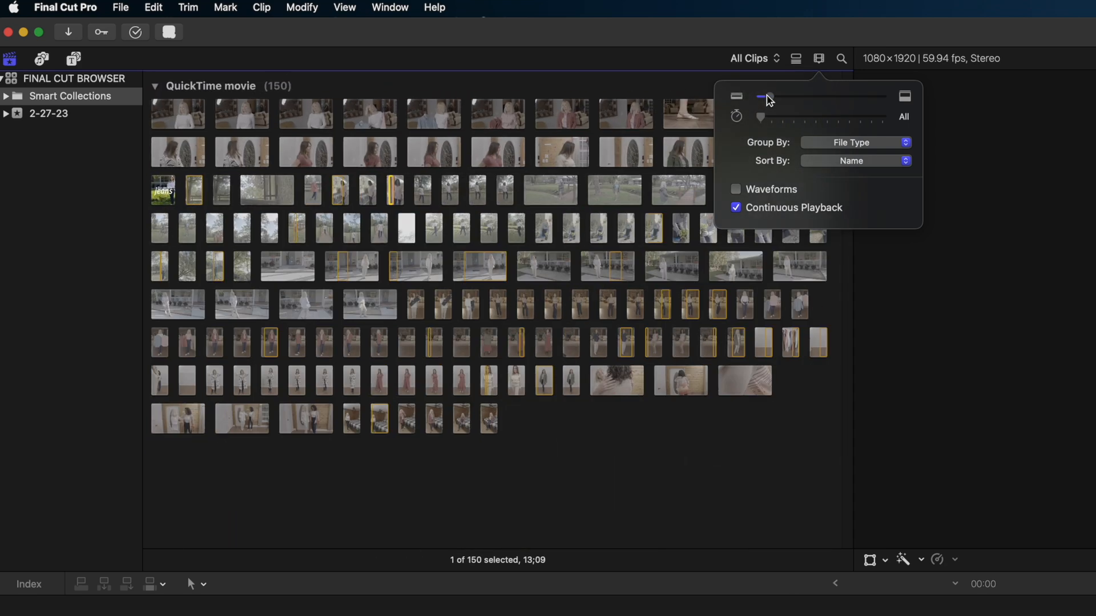
left_click_drag(767, 98, 827, 98)
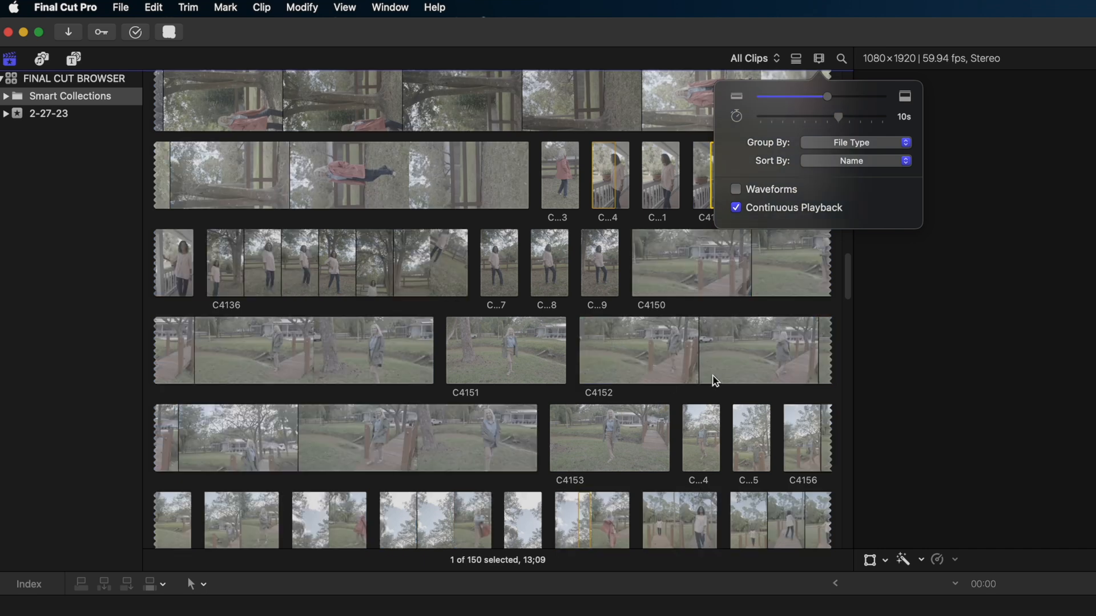
mouse_move(663, 377)
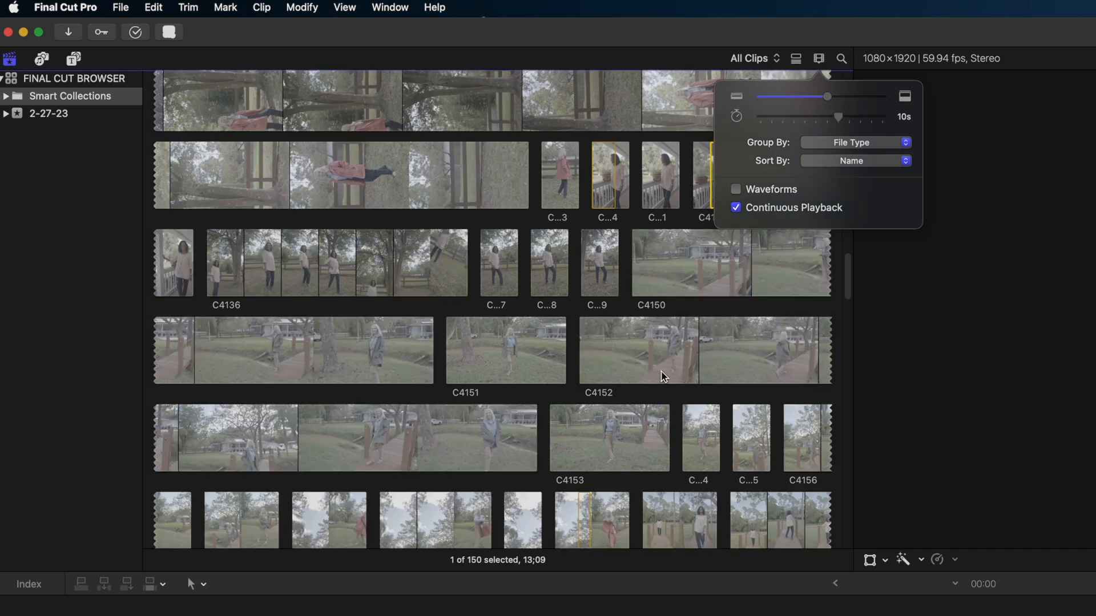
mouse_move(712, 377)
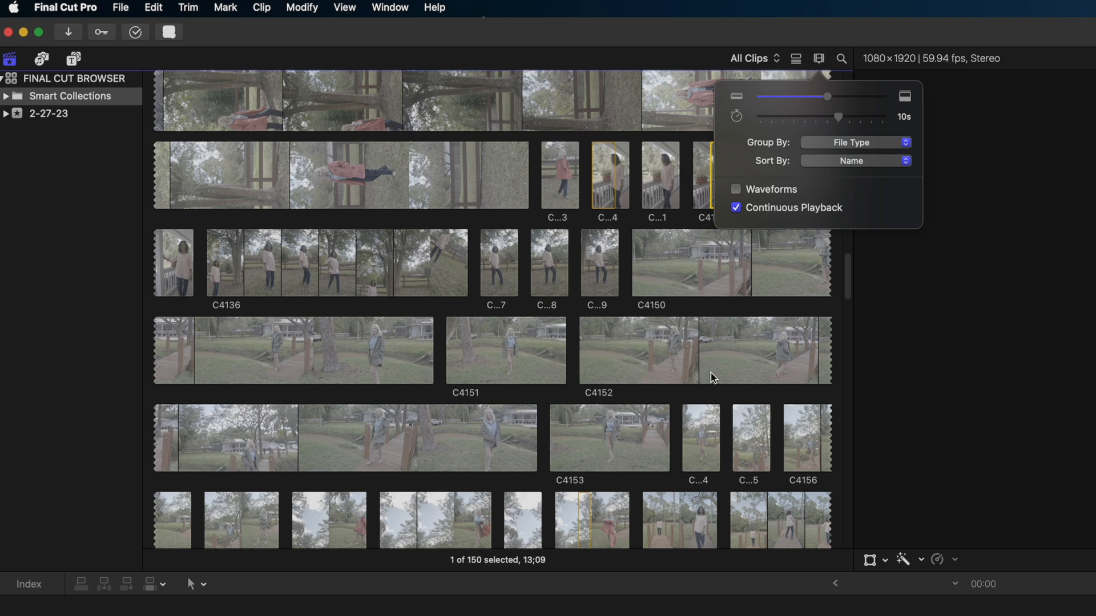
mouse_move(710, 371)
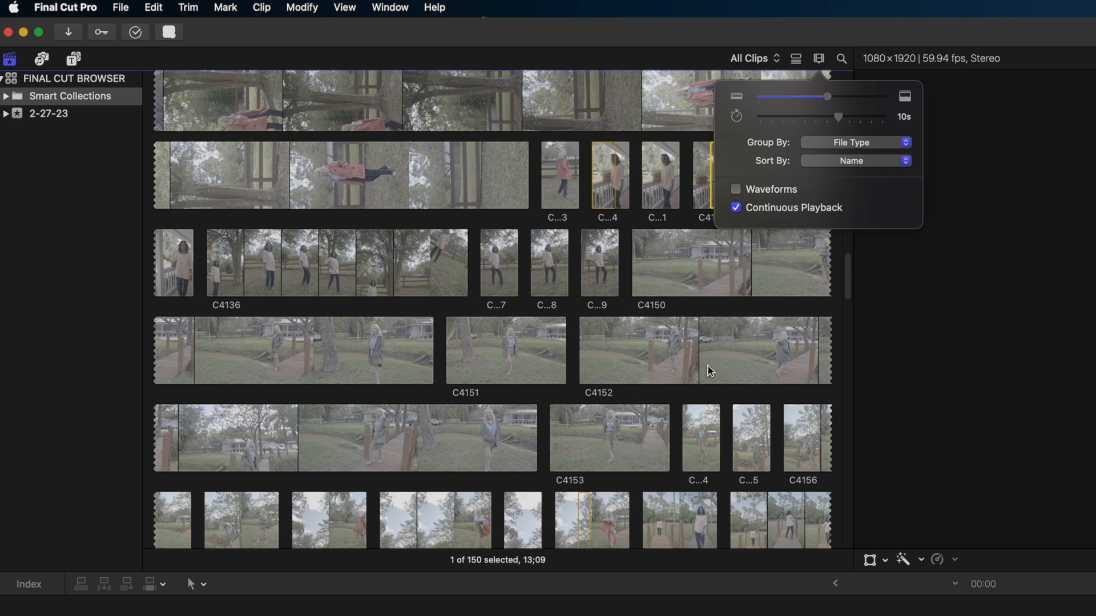
key("shift+z")
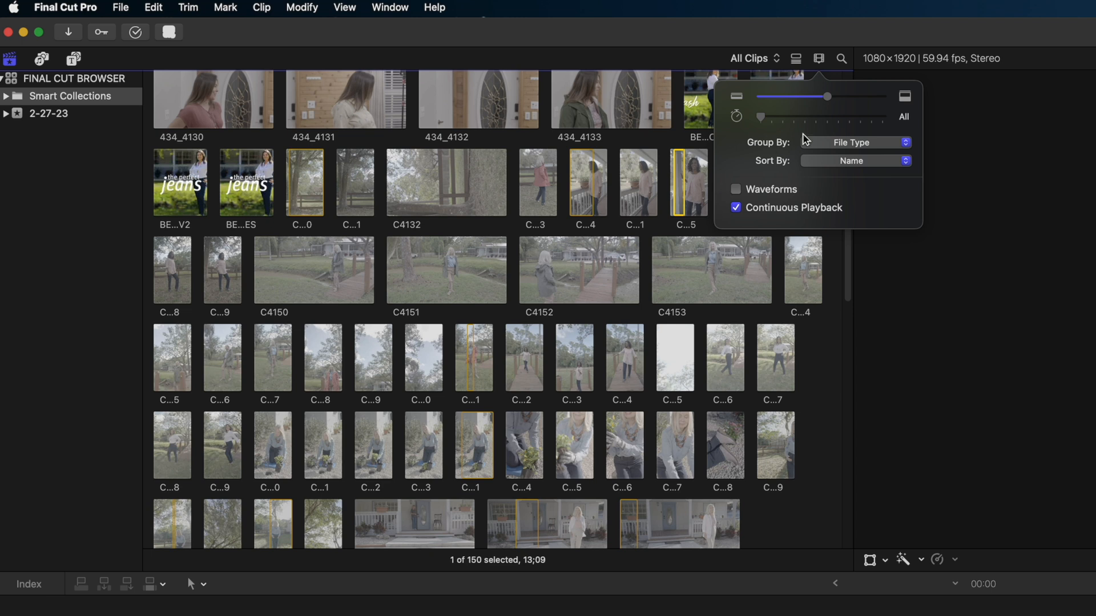
- Keep clips sorted by name and turn off Waveforms in the clip appearance settings
left_click(854, 143)
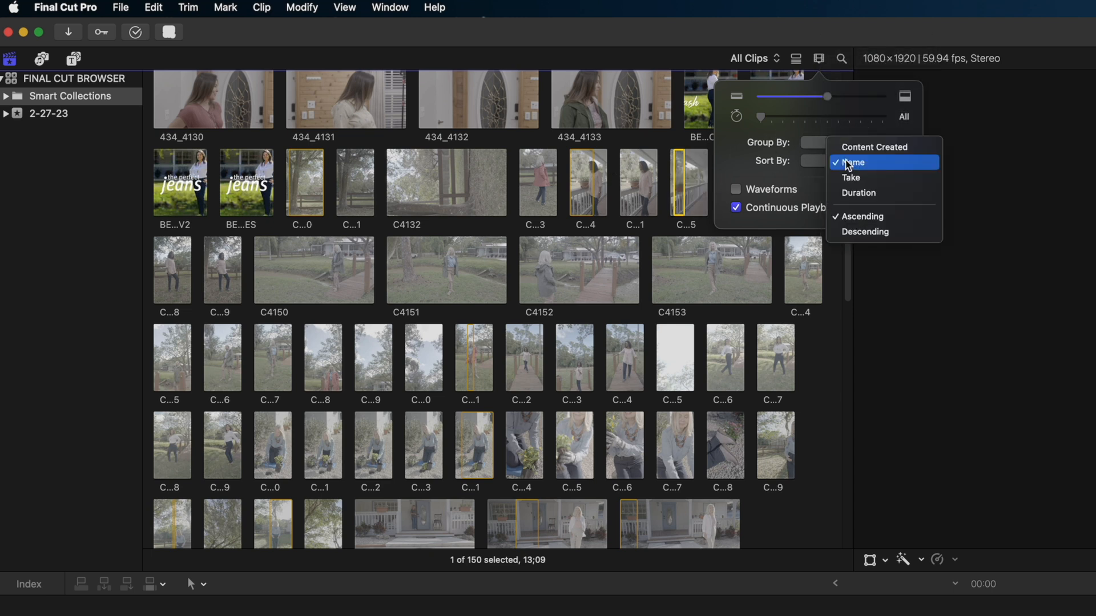
left_click(873, 147)
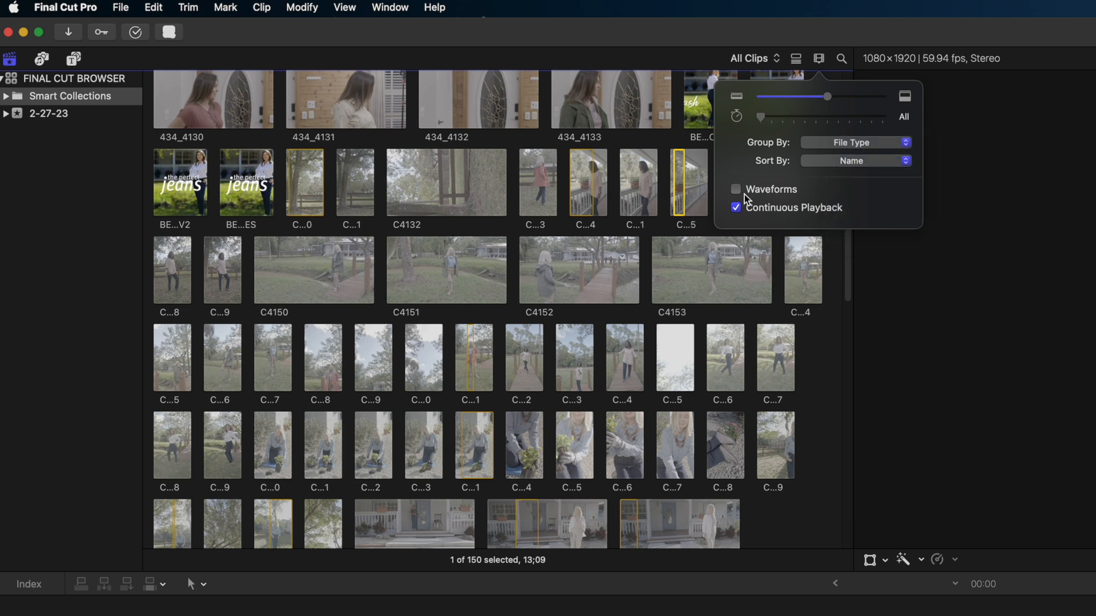
left_click(736, 190)
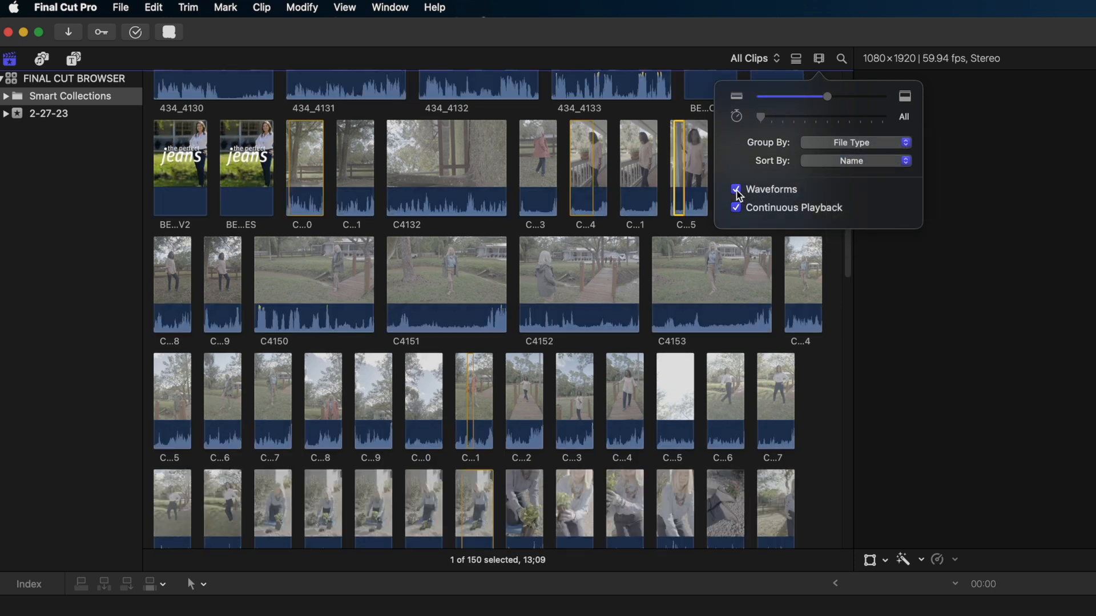
left_click(736, 189)
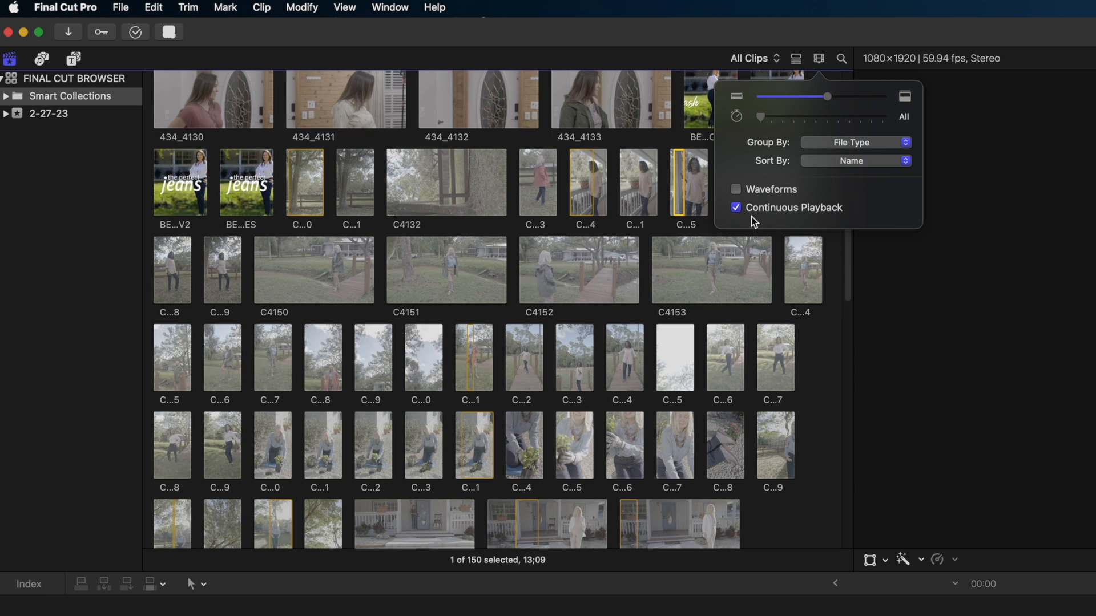
mouse_move(812, 222)
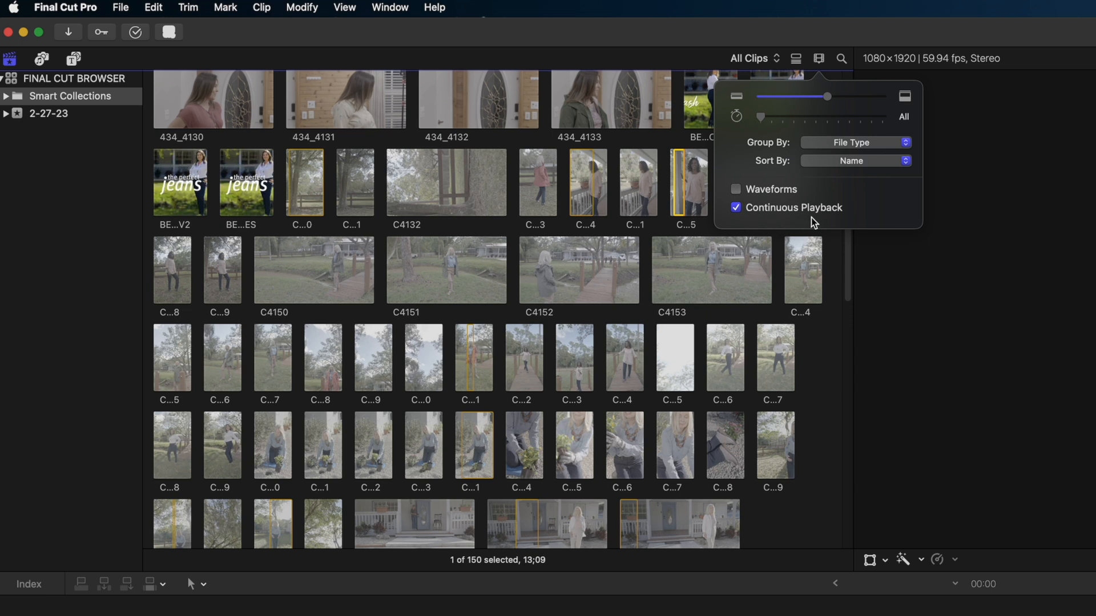
double_click(710, 270)
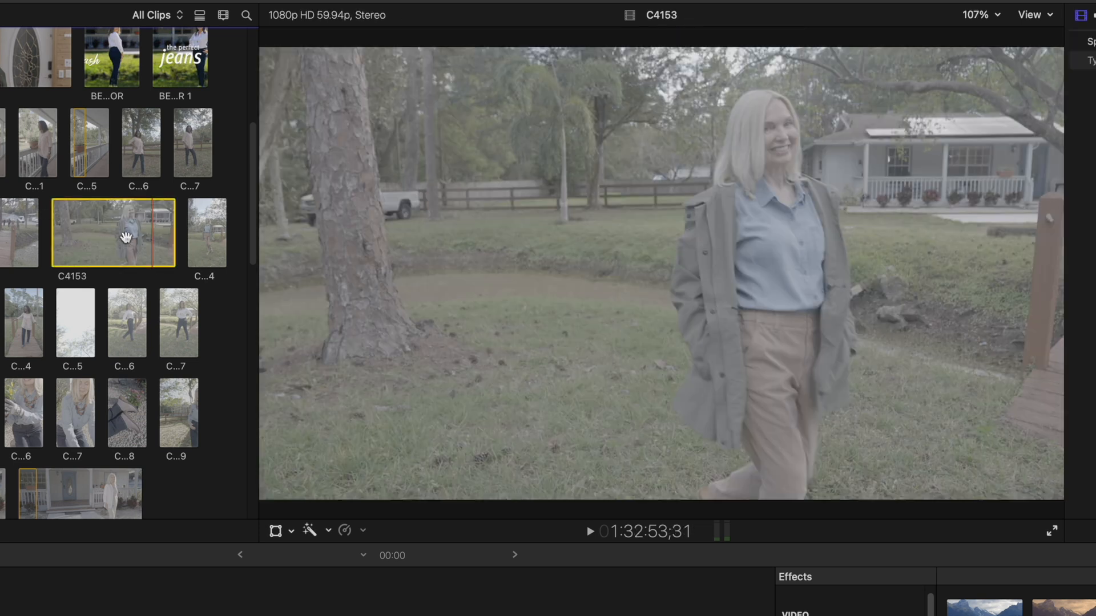
- Play clip C4153 in the viewer, then select clip C4151 in the browser
left_click(589, 531)
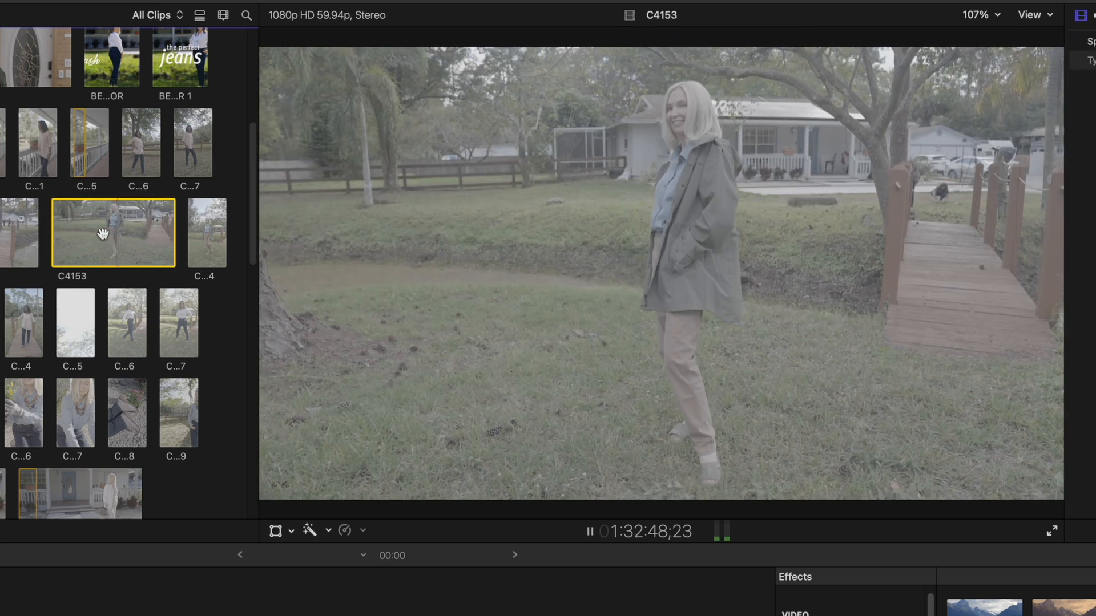
key("l")
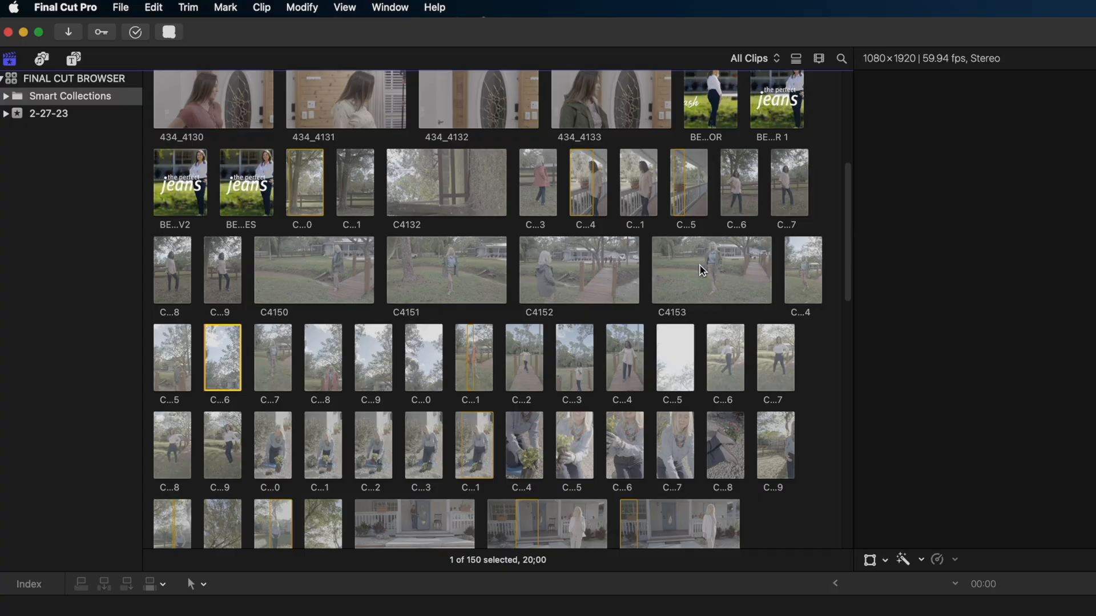
left_click(272, 358)
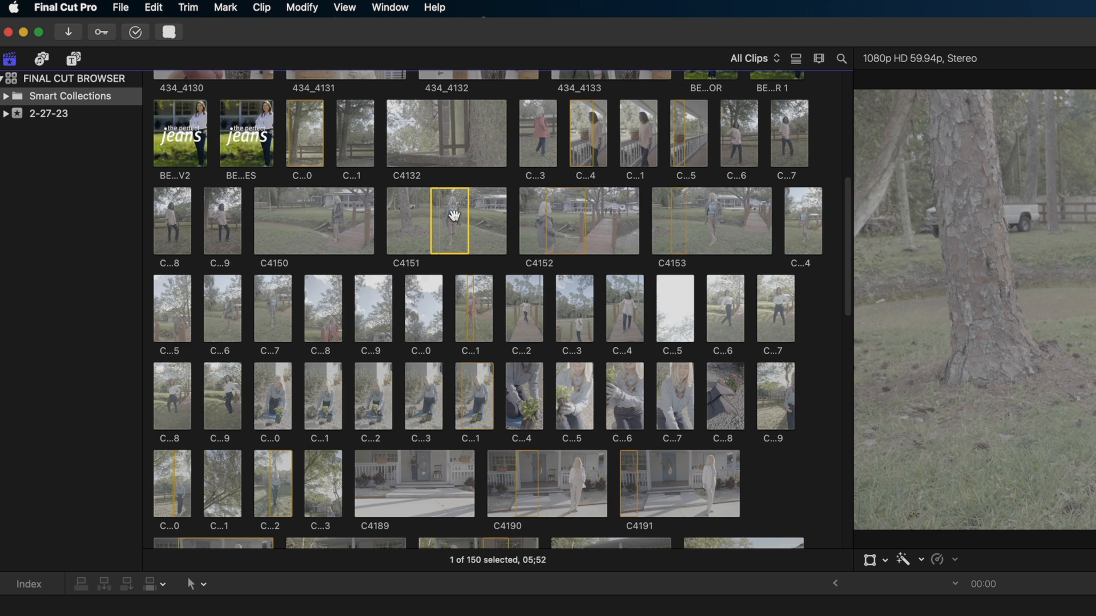
mouse_move(446, 208)
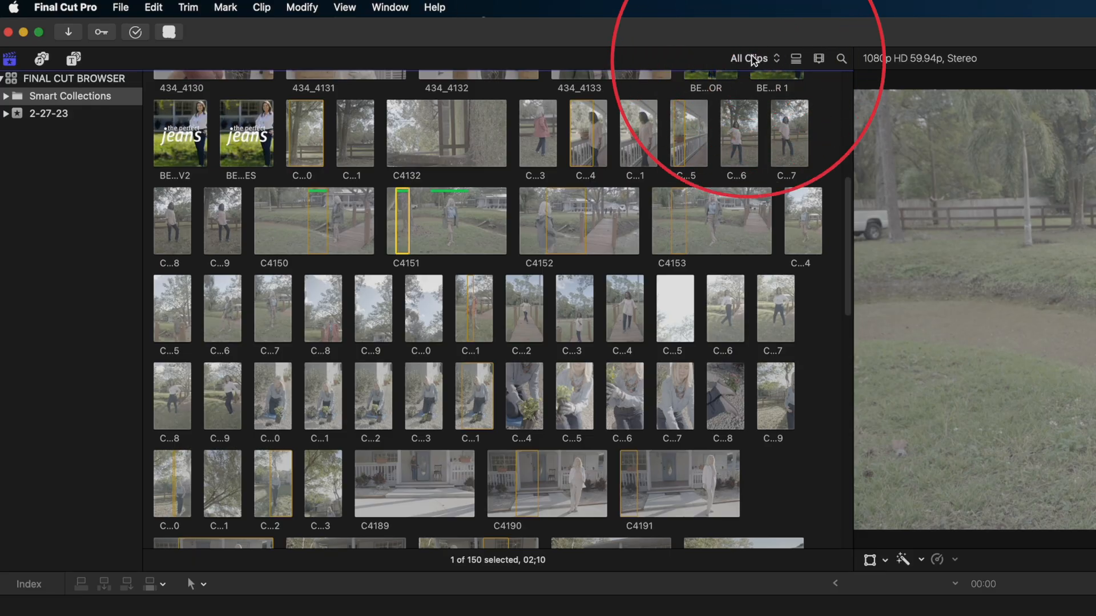
left_click(748, 58)
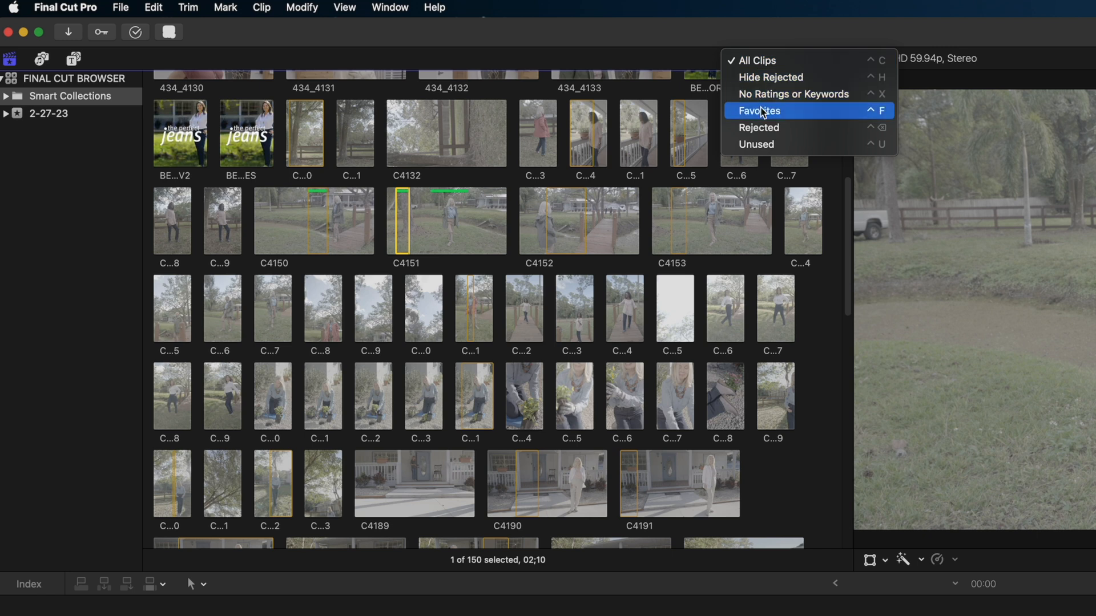
left_click(759, 110)
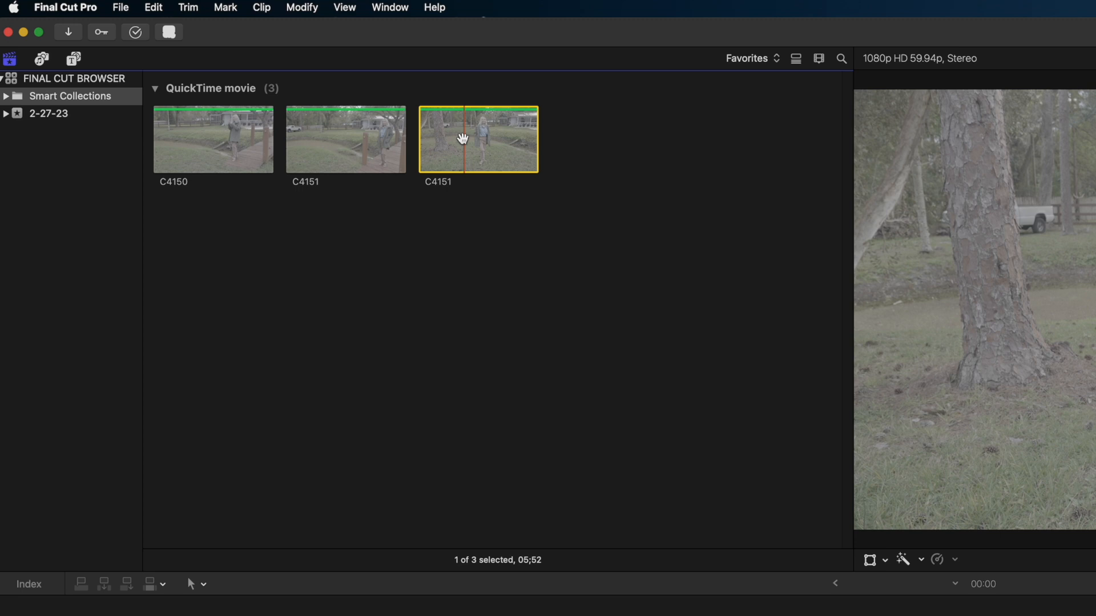
mouse_move(323, 198)
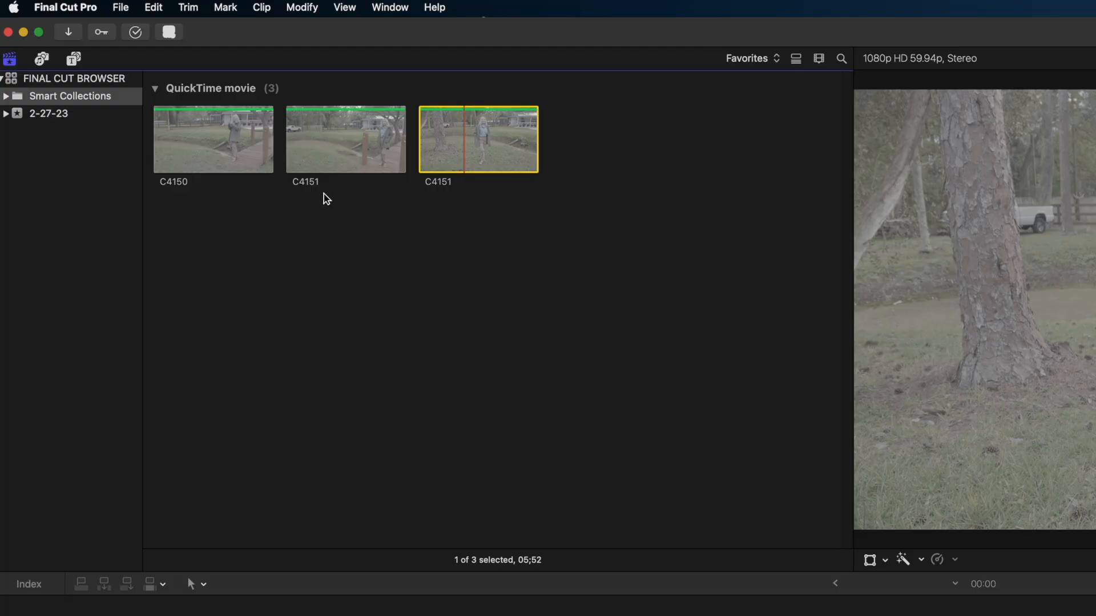
mouse_move(408, 200)
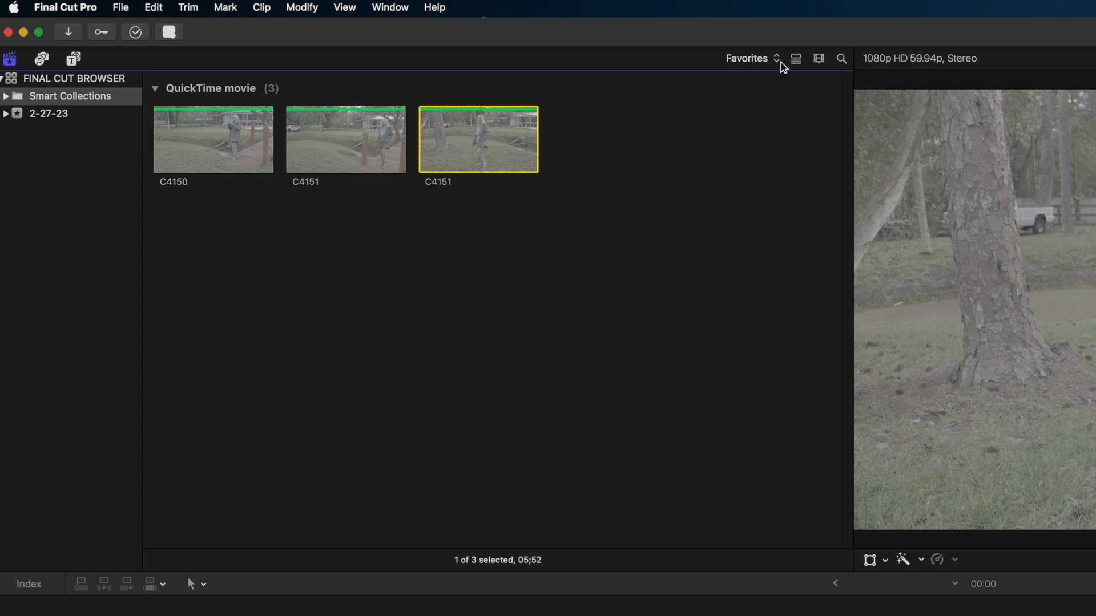
left_click(747, 58)
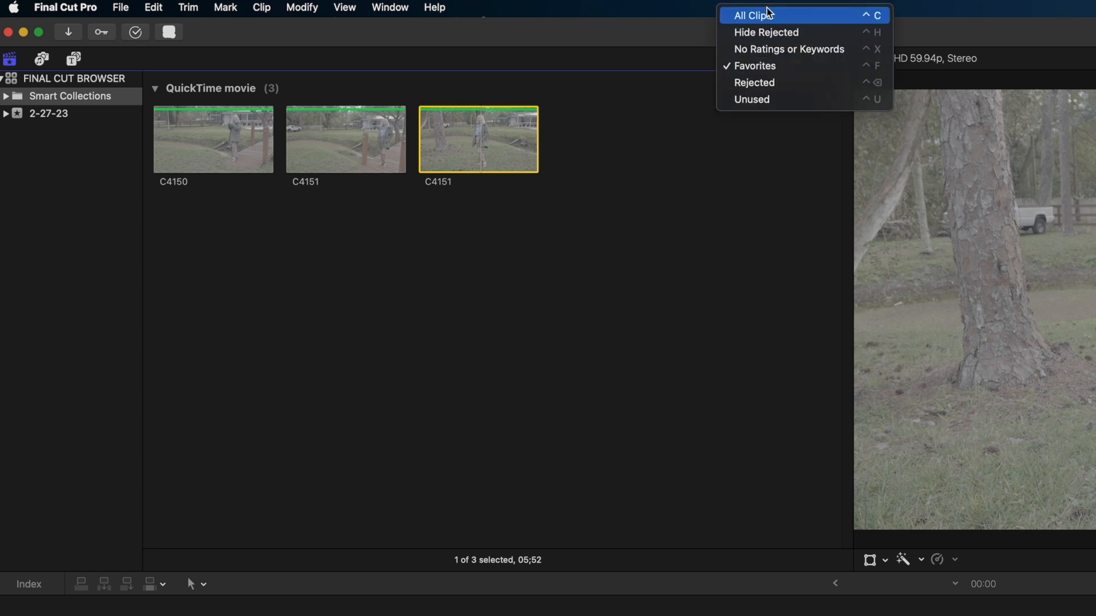
left_click(750, 15)
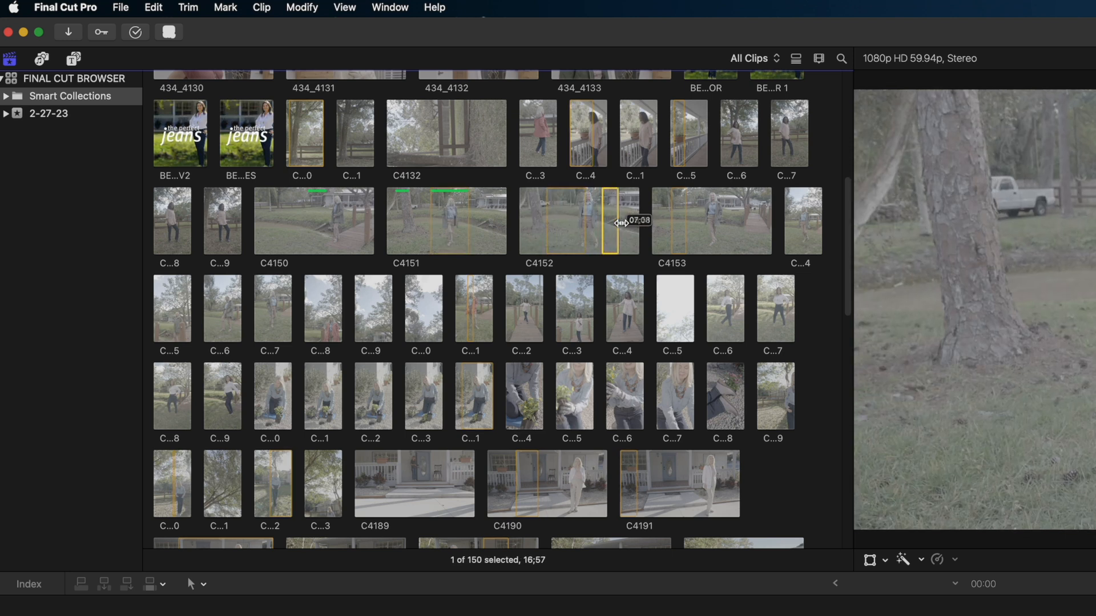
- Reject the selected C4152 range, check the Rejected filter, then leave the rejected-only view
key("delete")
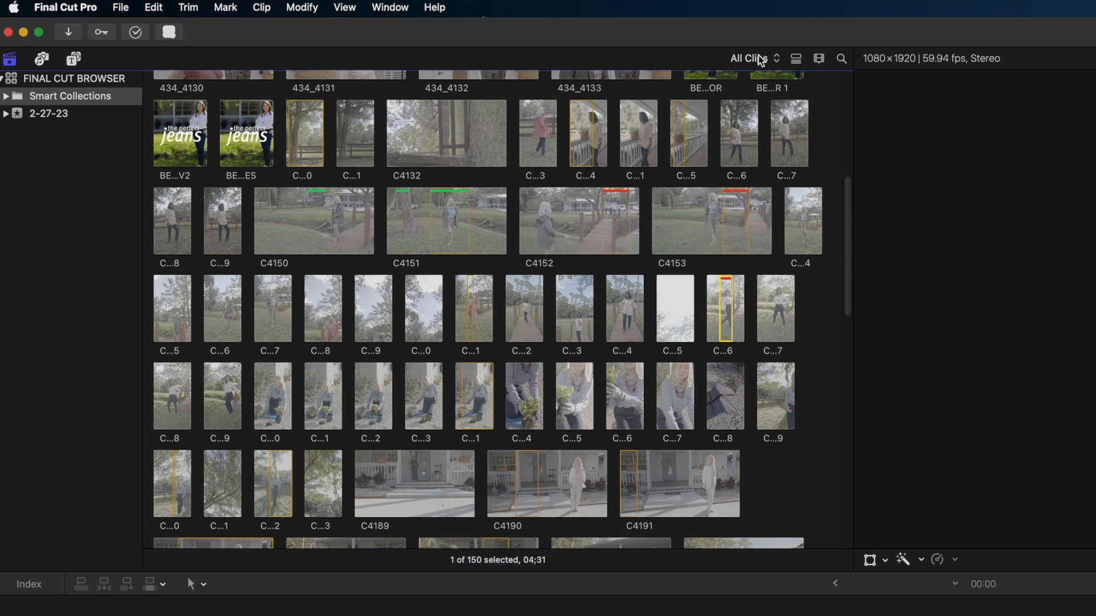
left_click(748, 58)
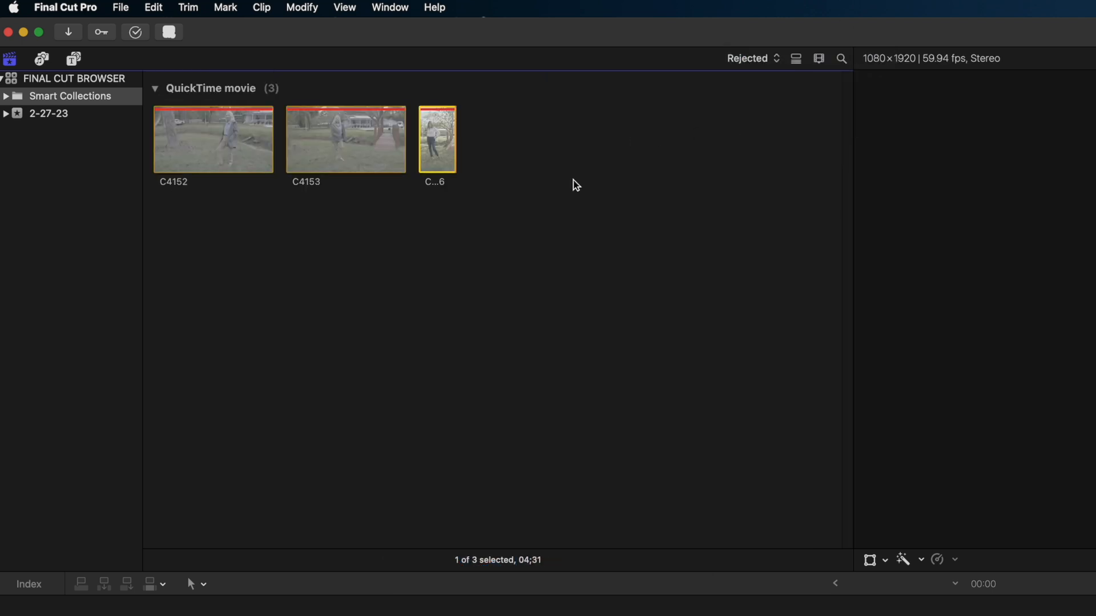
left_click(749, 58)
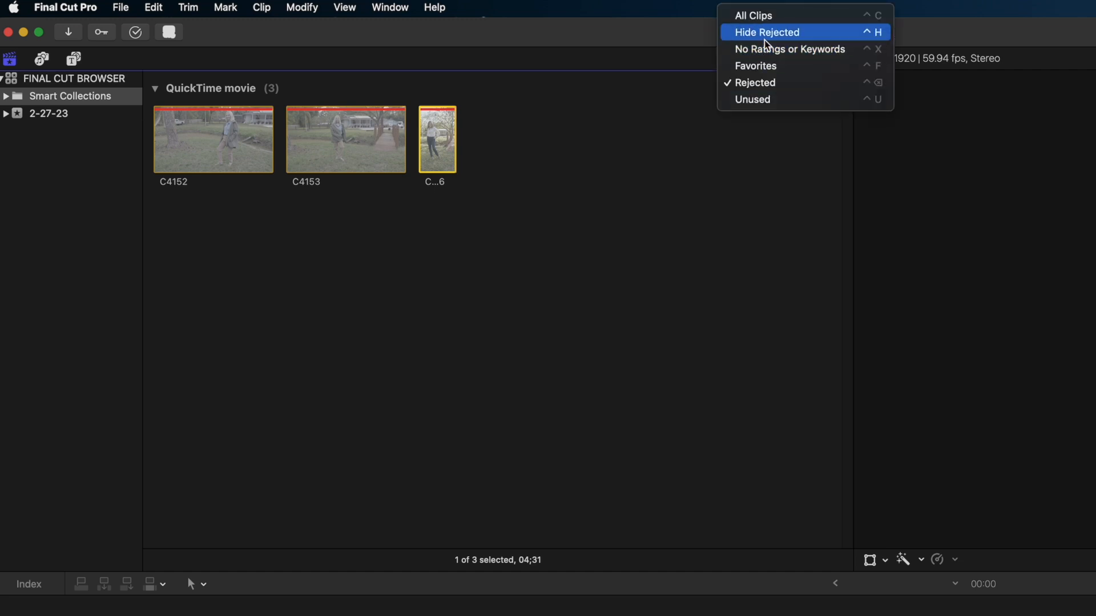
left_click(766, 32)
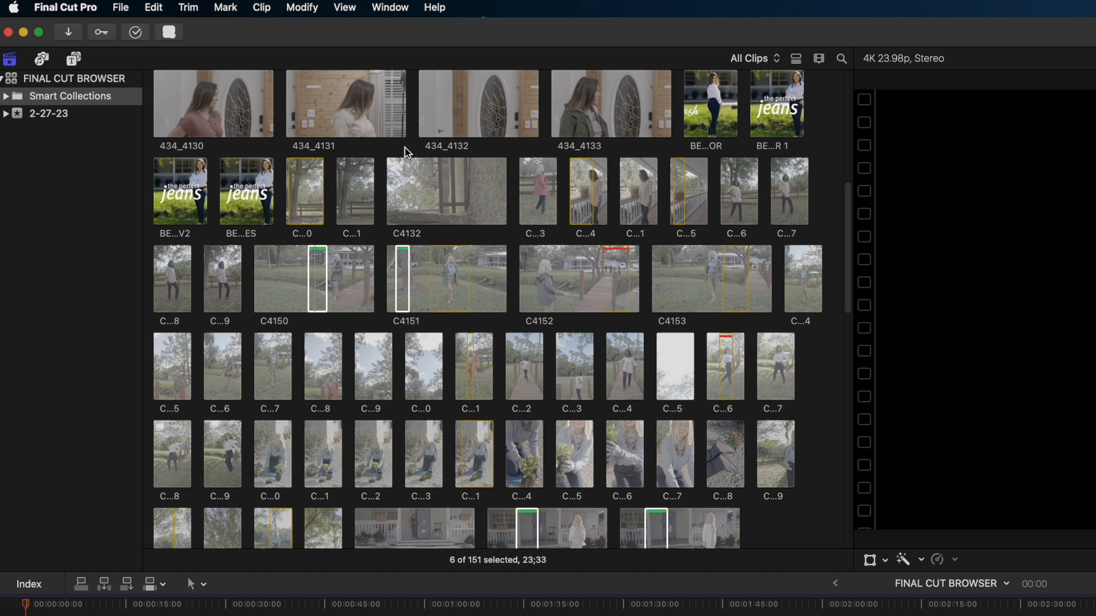
- Turn off Clip Names under View > Browser so only thumbnails show
left_click(344, 8)
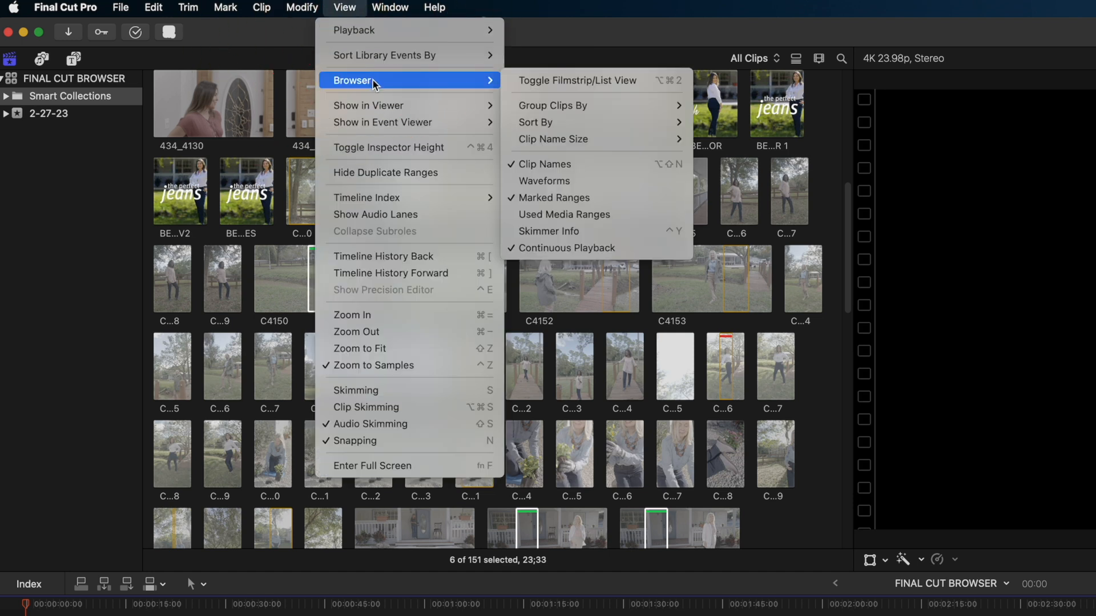
mouse_move(554, 138)
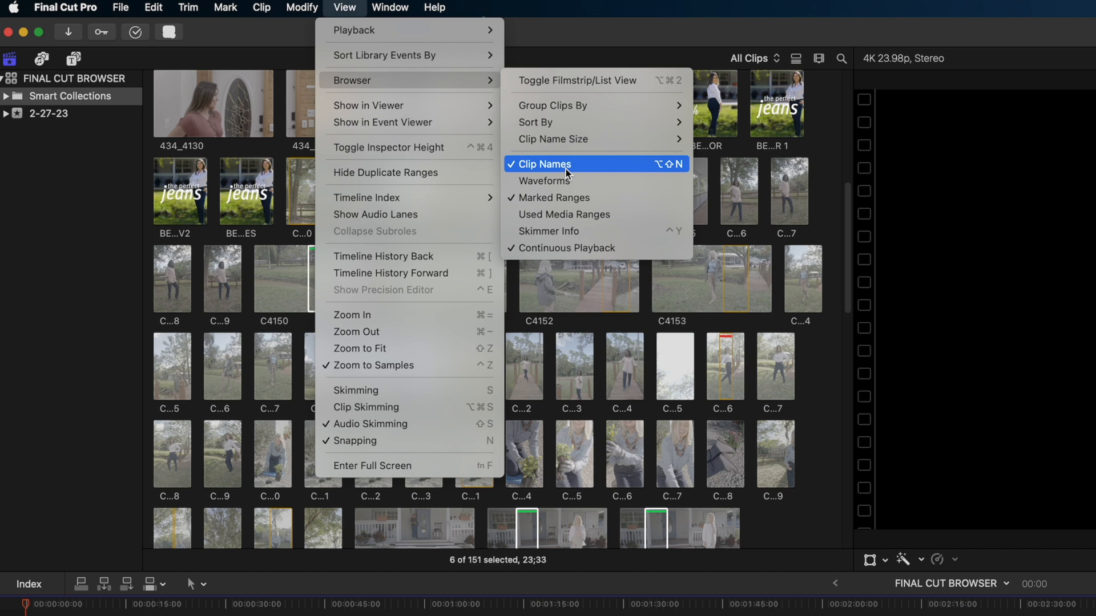
left_click(544, 164)
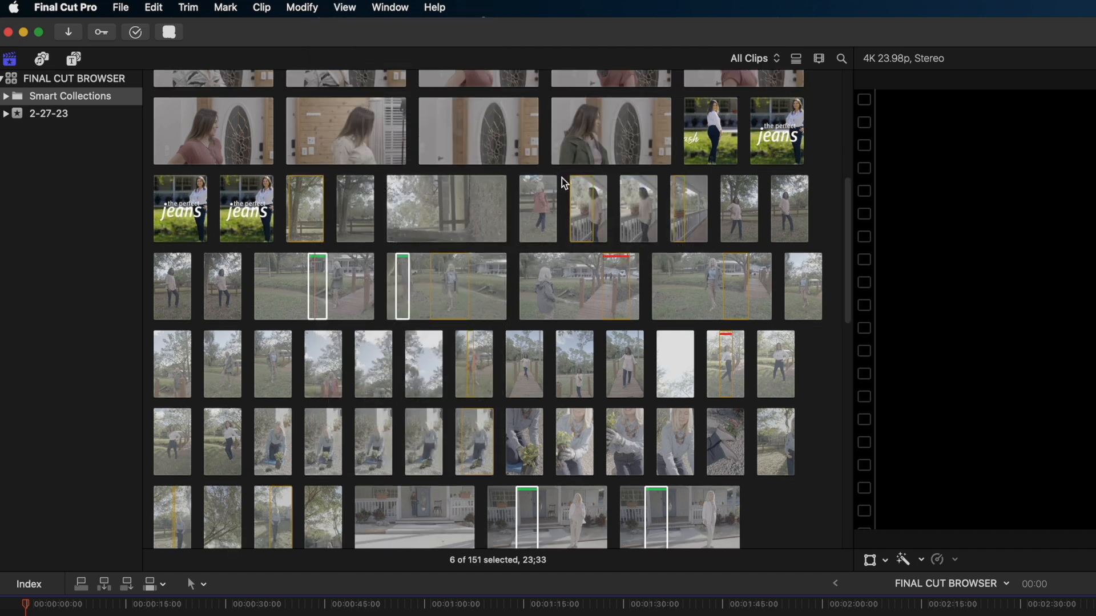
scroll("down", 3)
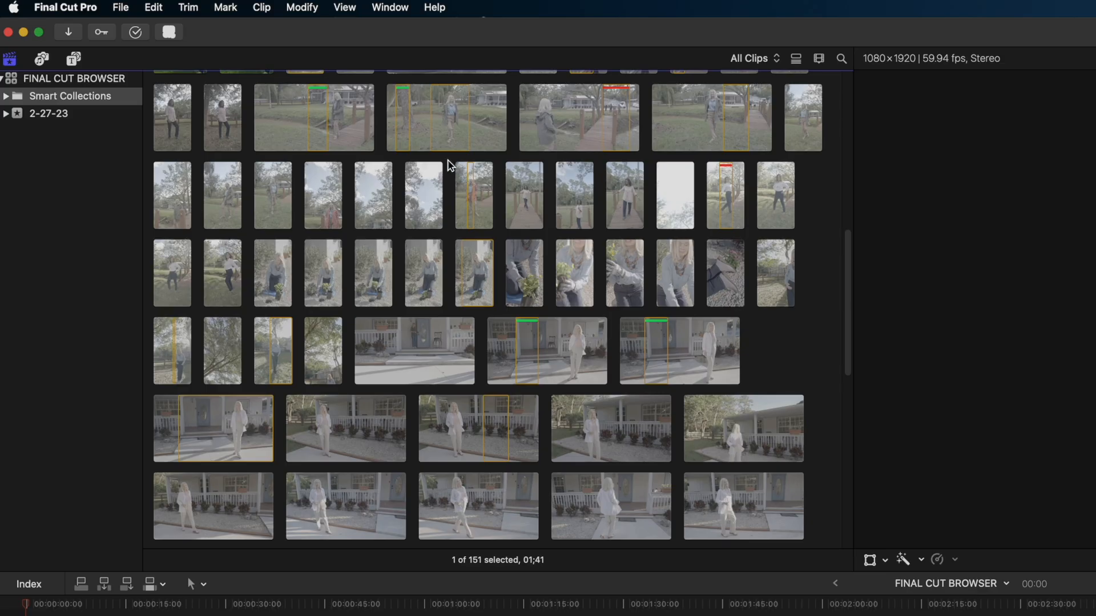
- Toggle Waveforms under View > Browser, then uncheck Marked Ranges
left_click(343, 7)
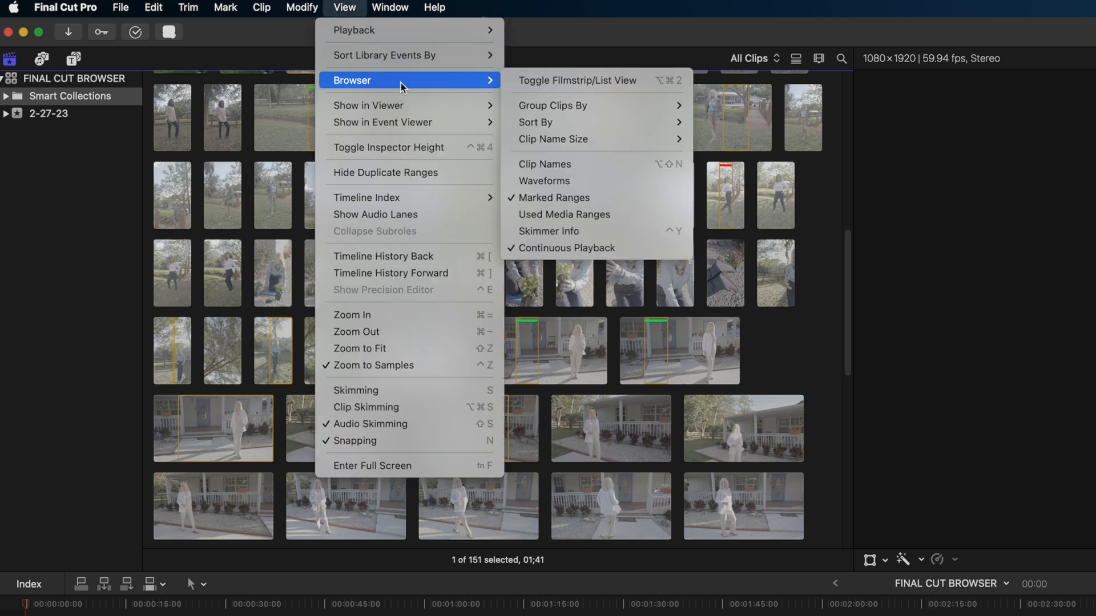
left_click(544, 181)
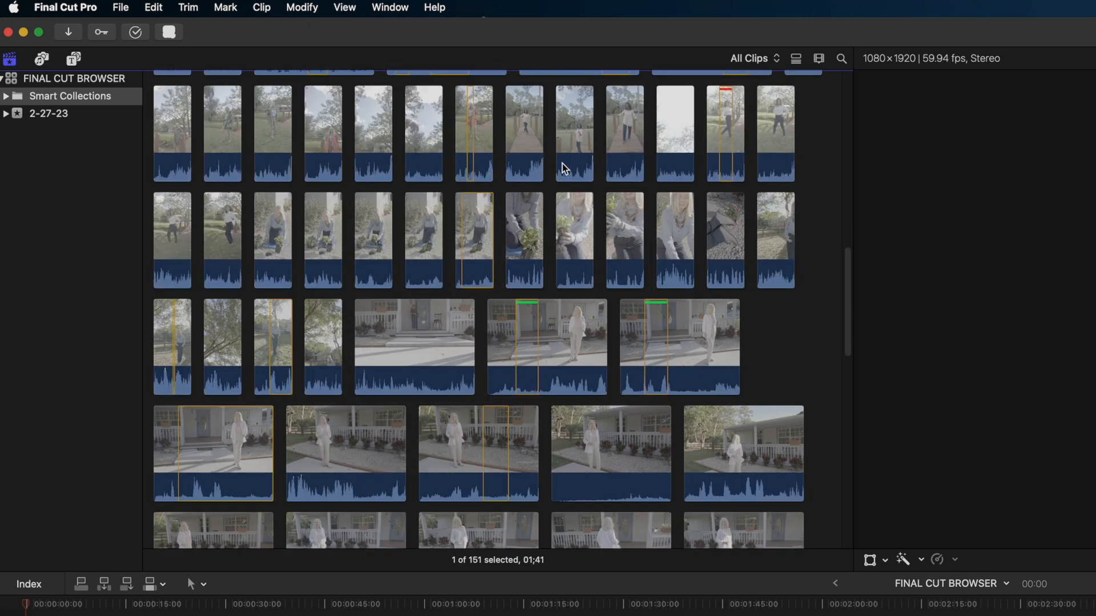
left_click(343, 8)
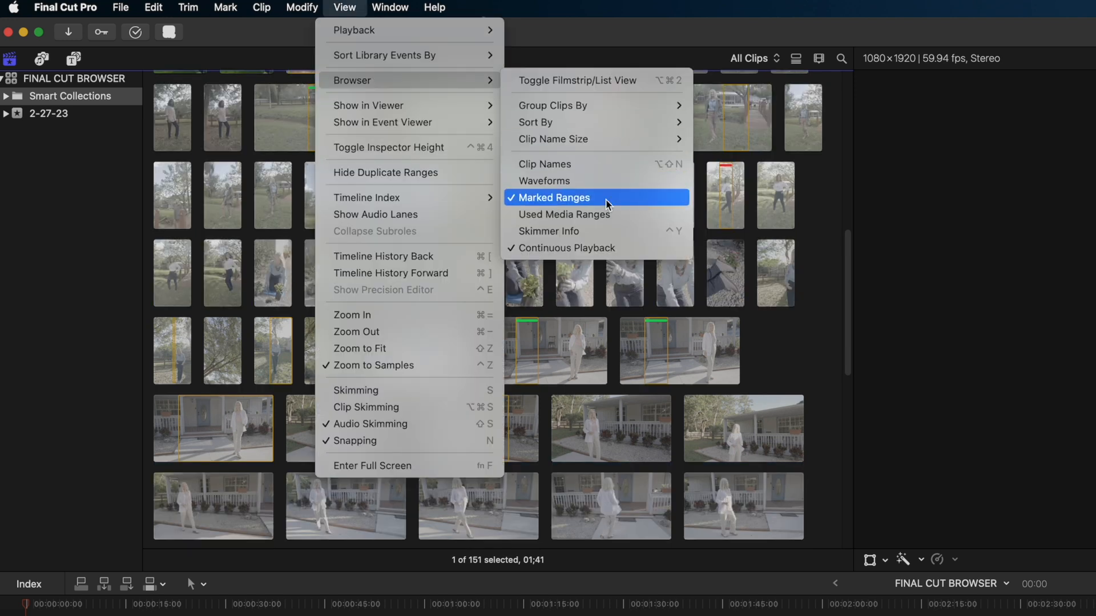
left_click(553, 197)
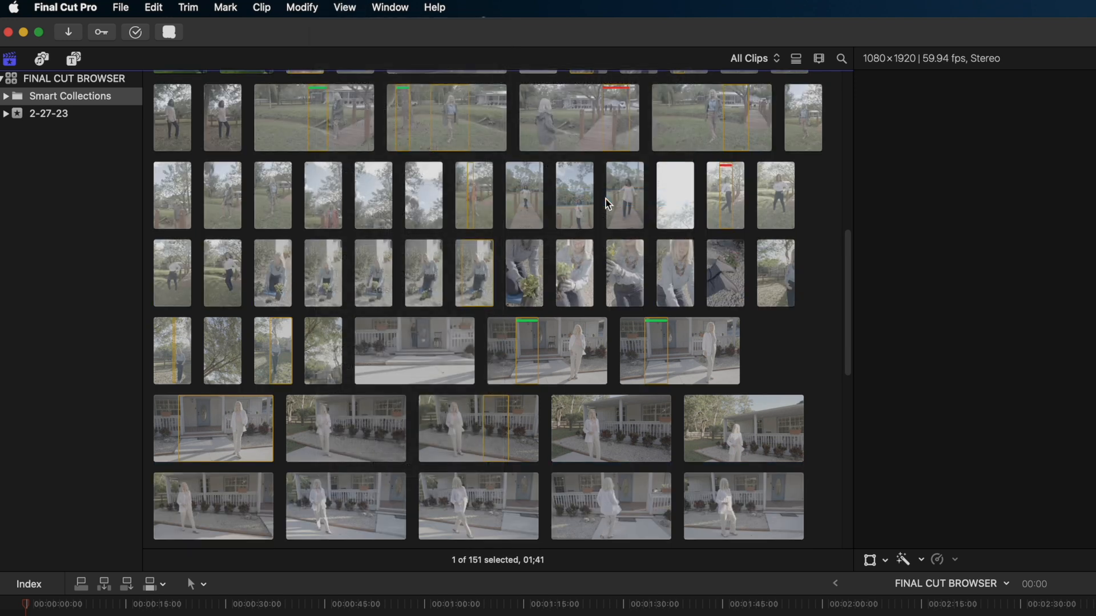
scroll("down", 3)
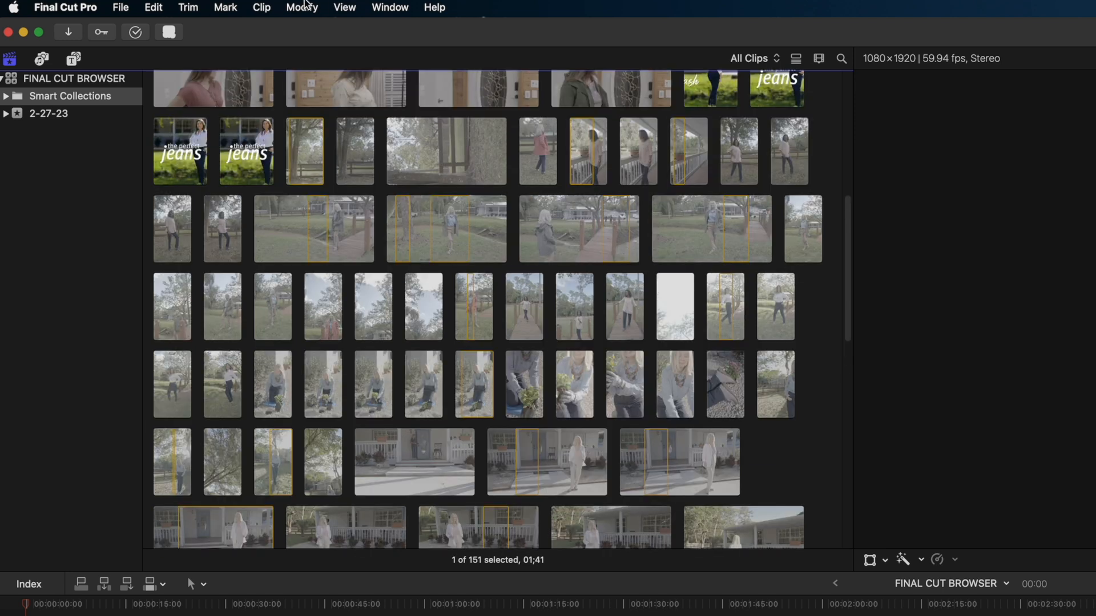
- Turn on Used Media Ranges under View > Browser, then reopen that menu
left_click(343, 7)
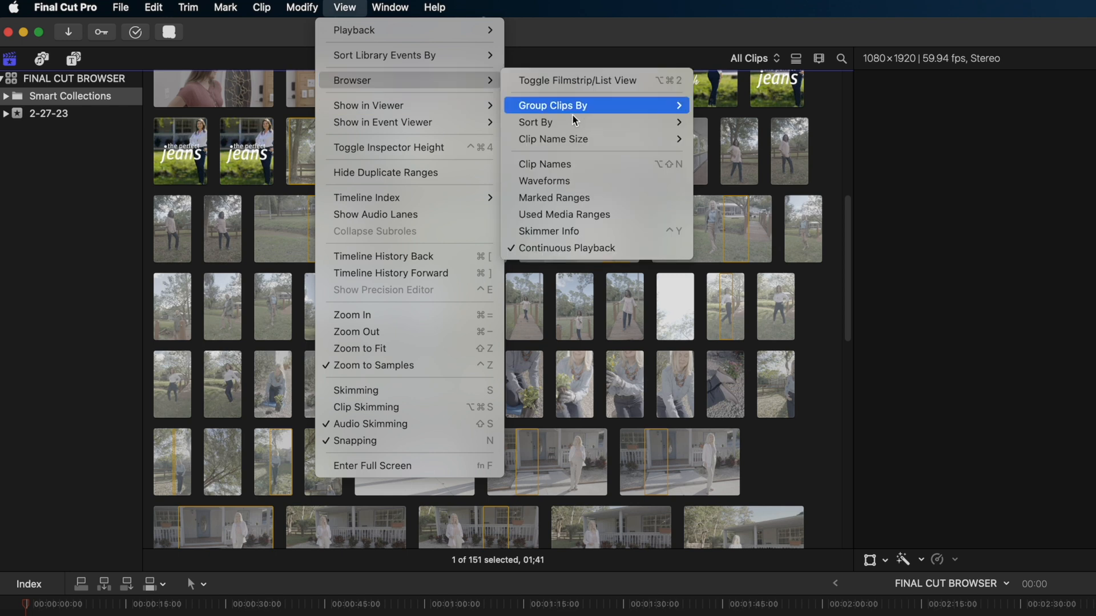
mouse_move(363, 55)
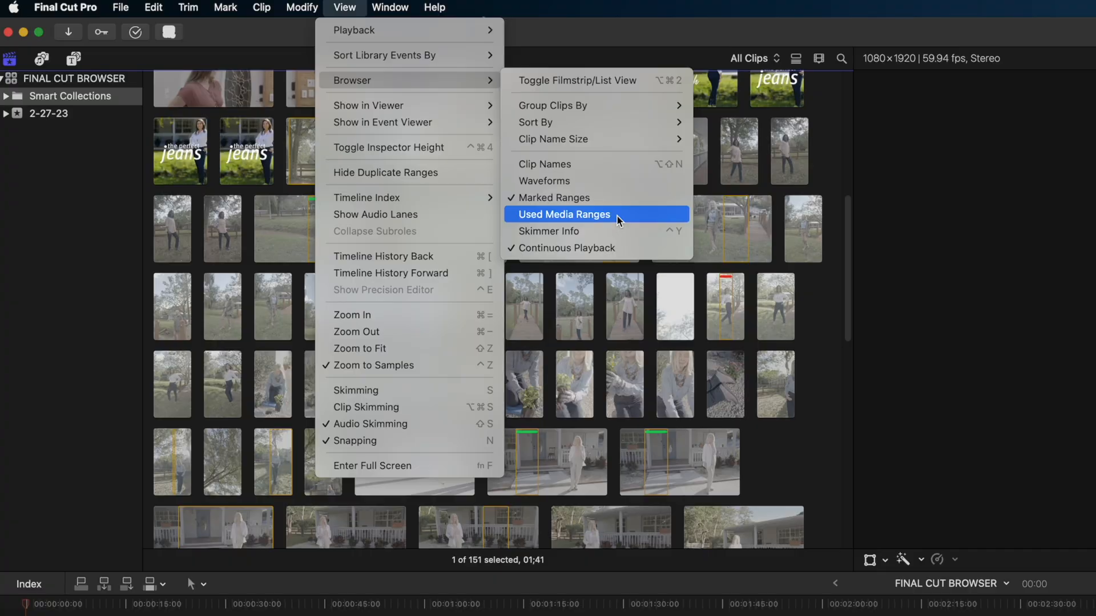
left_click(563, 214)
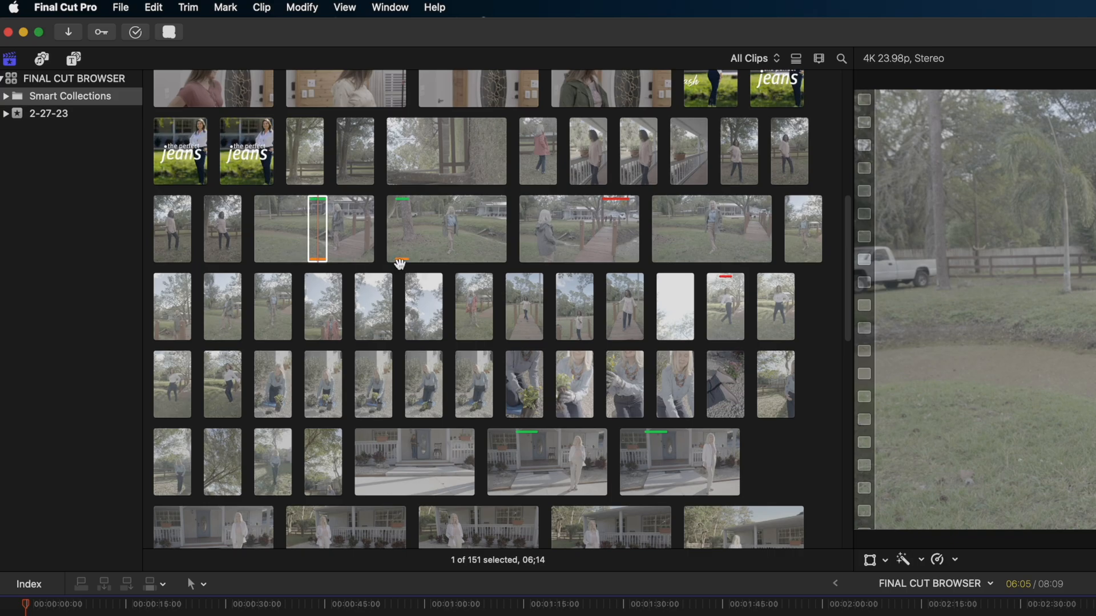
mouse_move(479, 265)
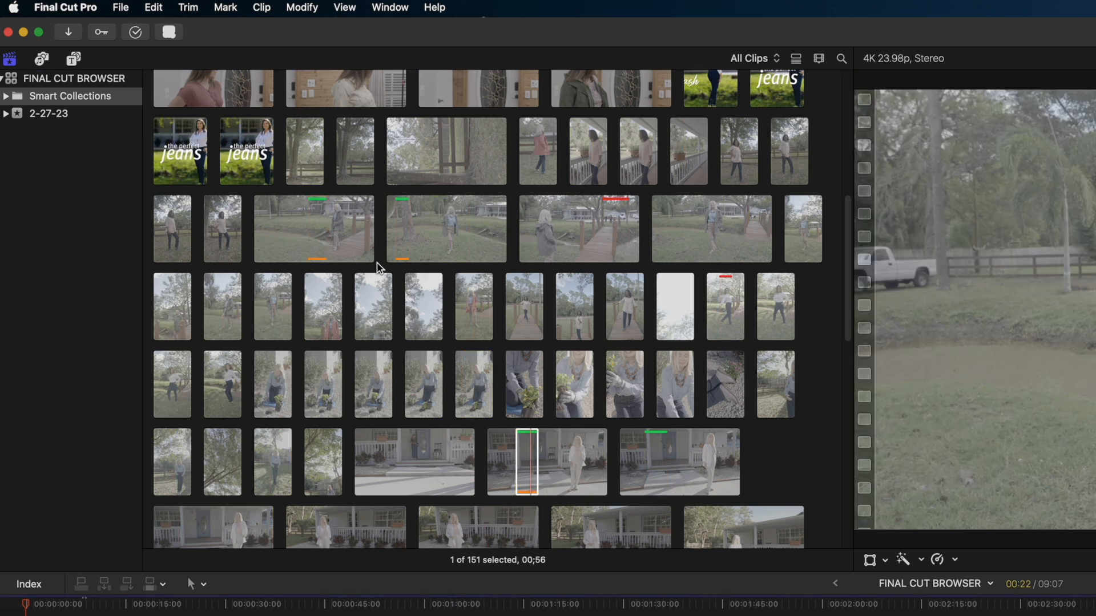
left_click(344, 8)
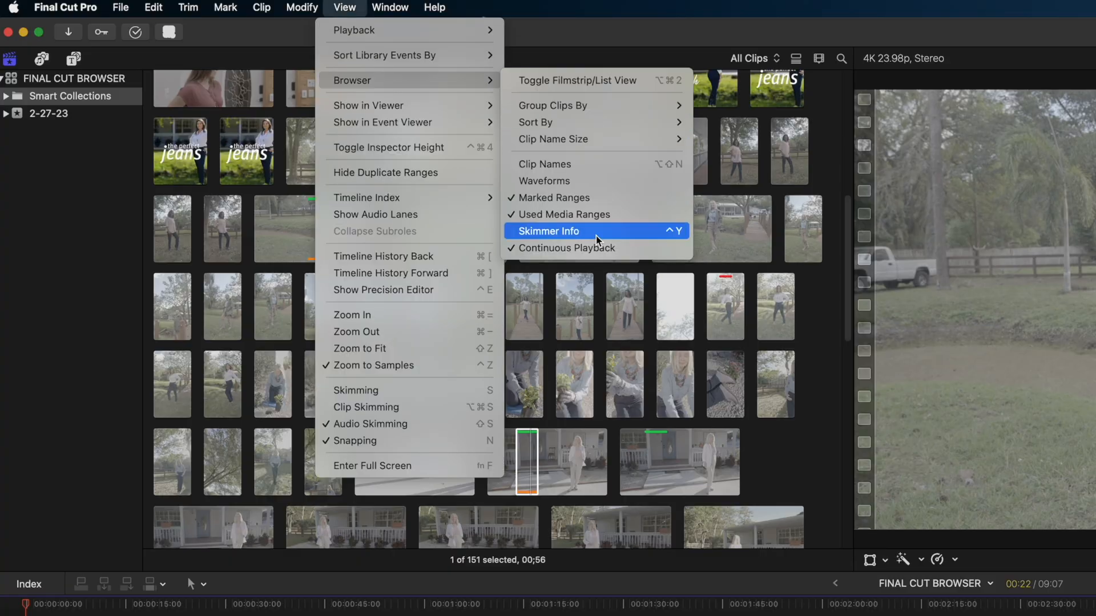
- Enable Skimmer Info under View > Browser and scroll through the browser clips
left_click(549, 231)
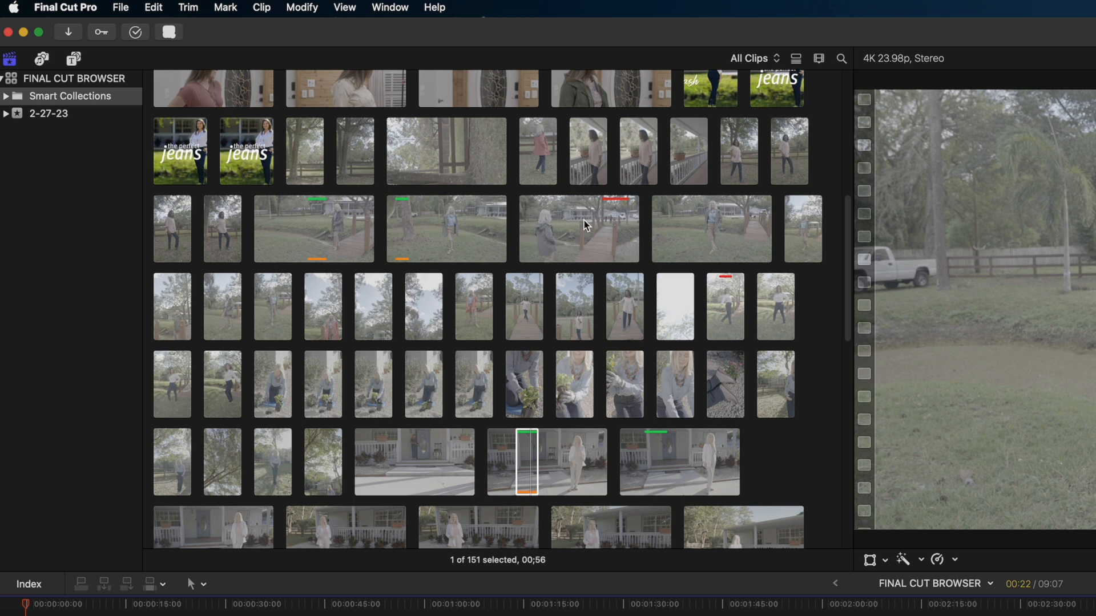
mouse_move(591, 169)
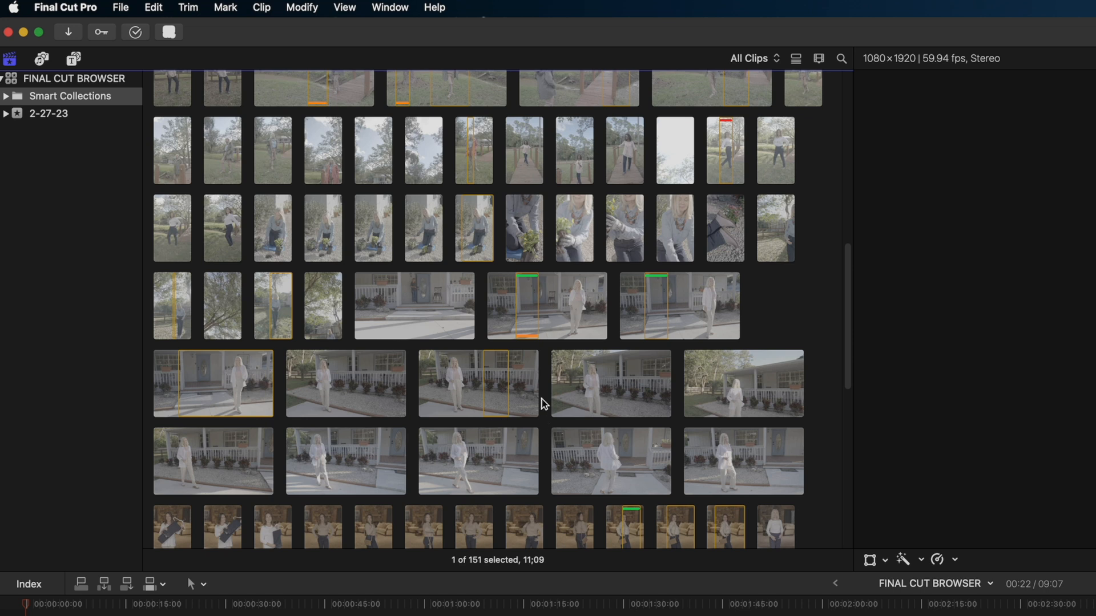
scroll("down", 3)
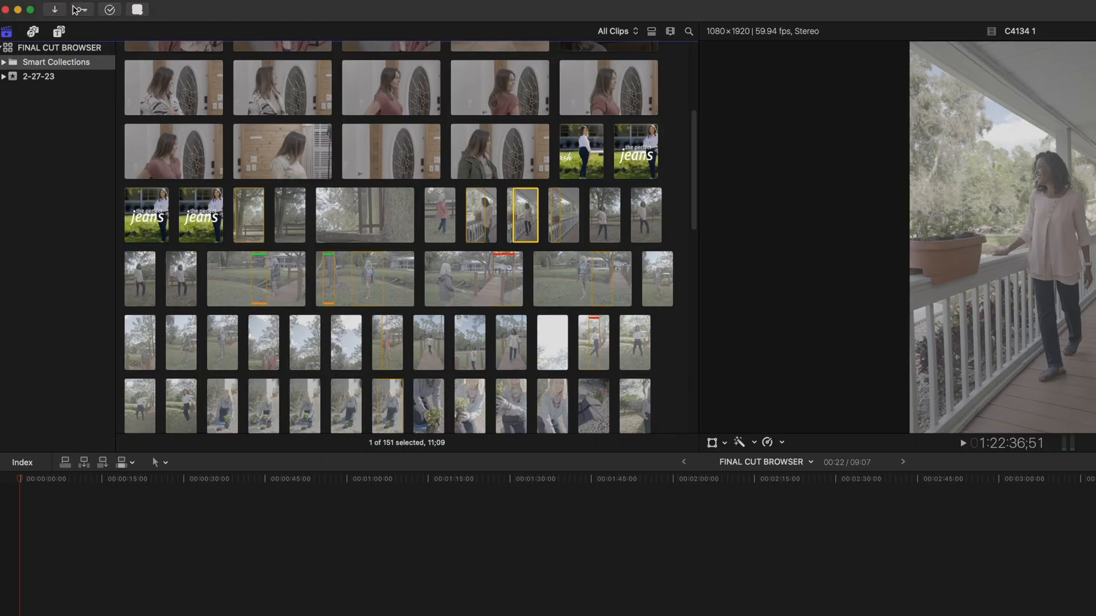
- Assign Horizontal, Vertical, Tanya, Sherri and Allison to keyword shortcuts ^1 to ^5
left_click(81, 10)
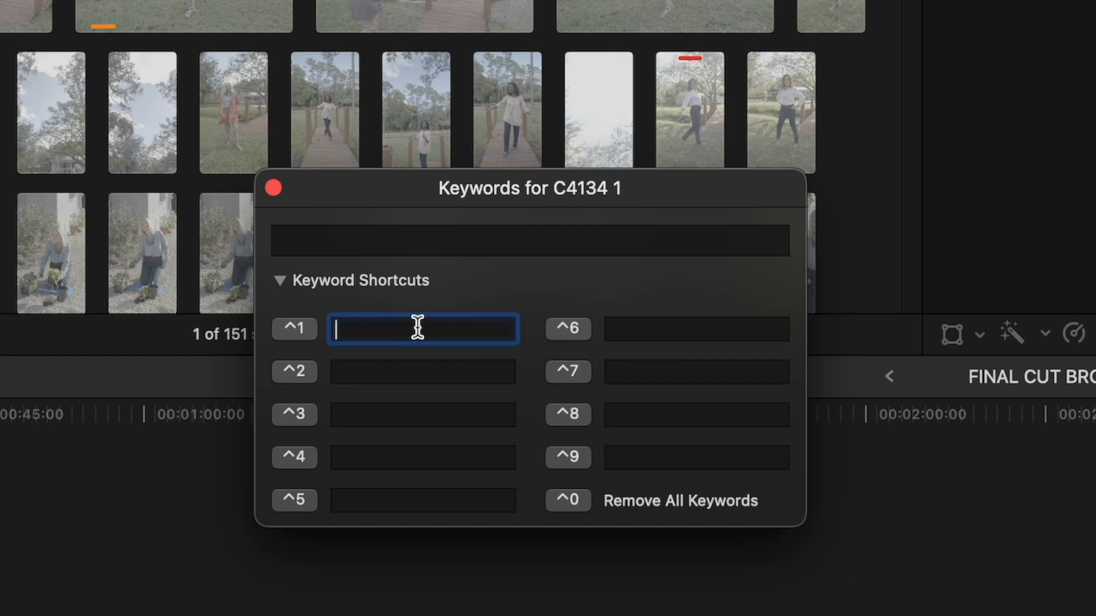
type("s")
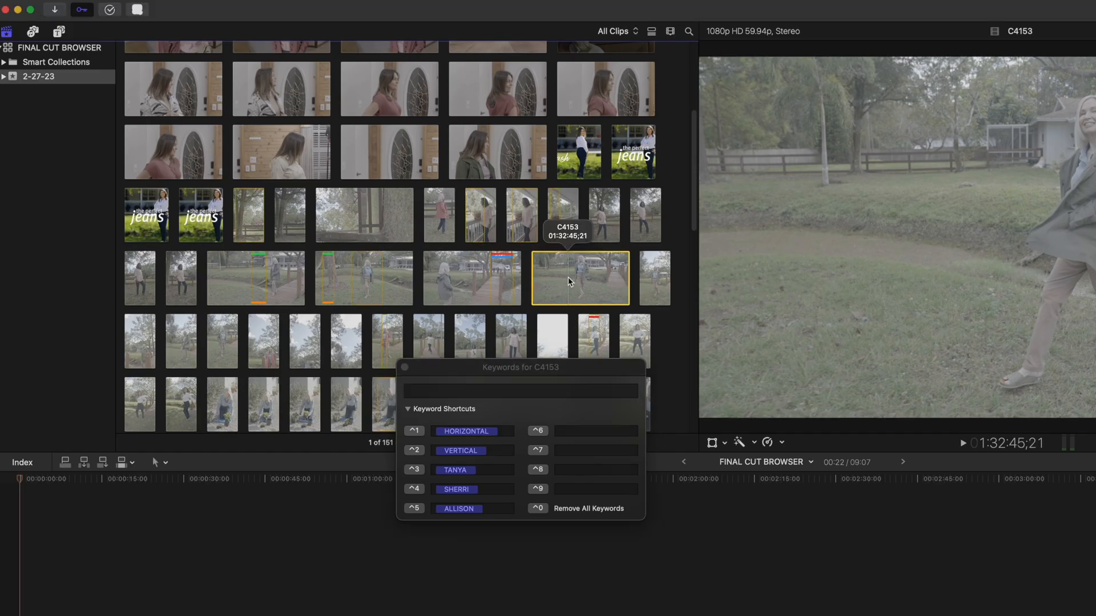
- Tag C4153, C4151, the wide interior clips and the lower wide clips HORIZONTAL
left_click(466, 432)
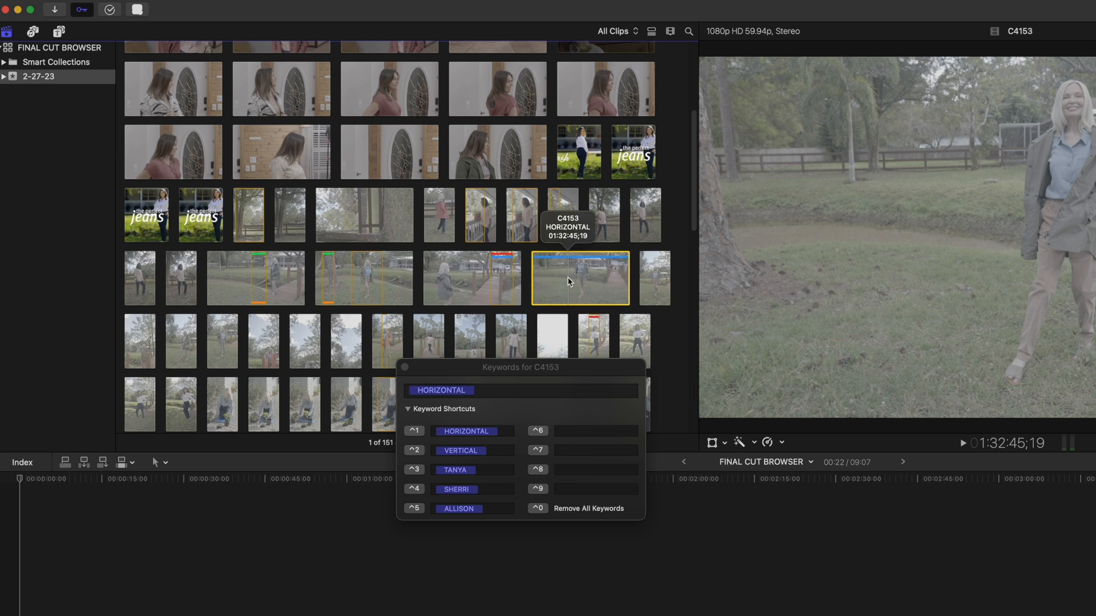
mouse_move(548, 264)
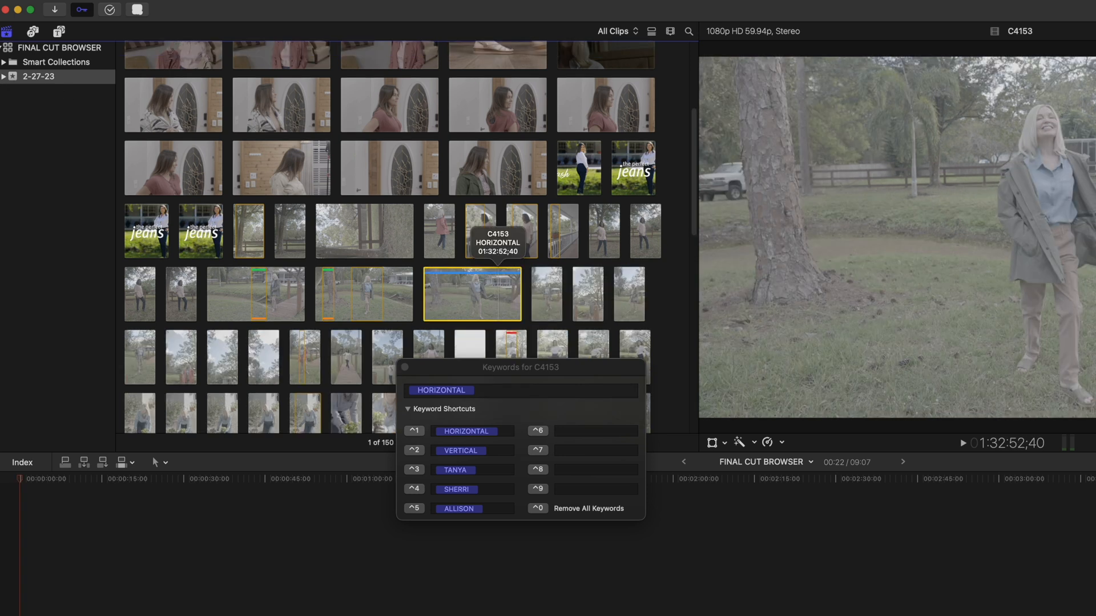
left_click(52, 91)
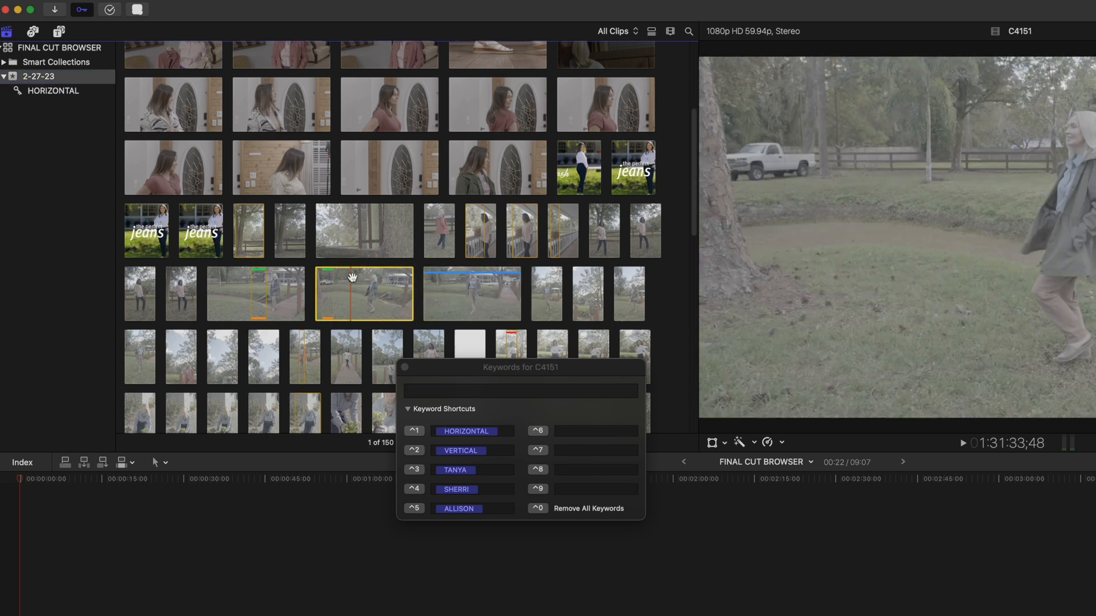
left_click(466, 430)
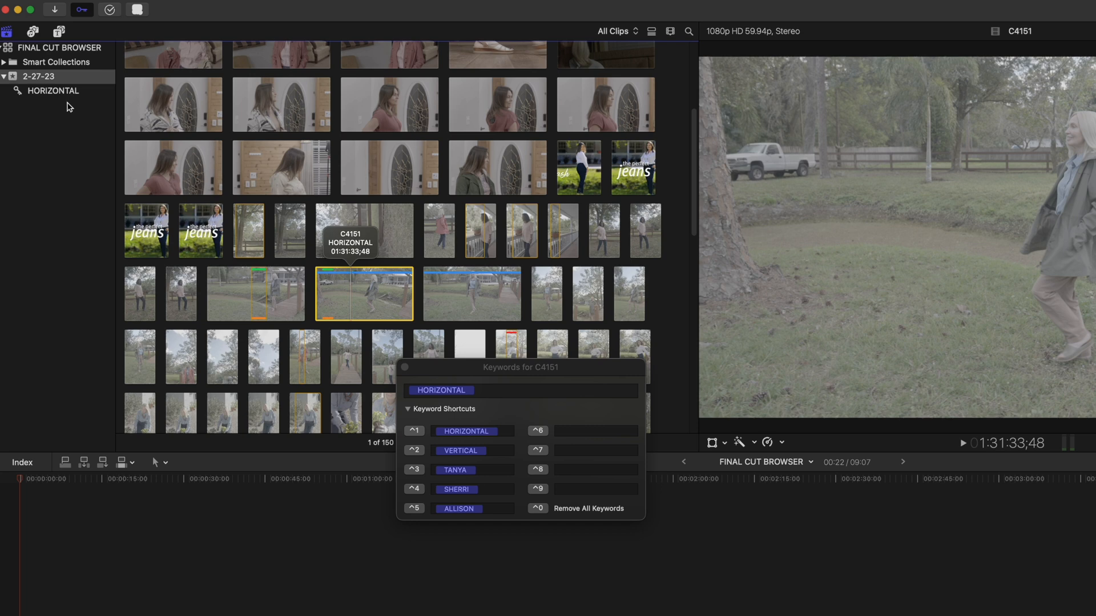
left_click(40, 76)
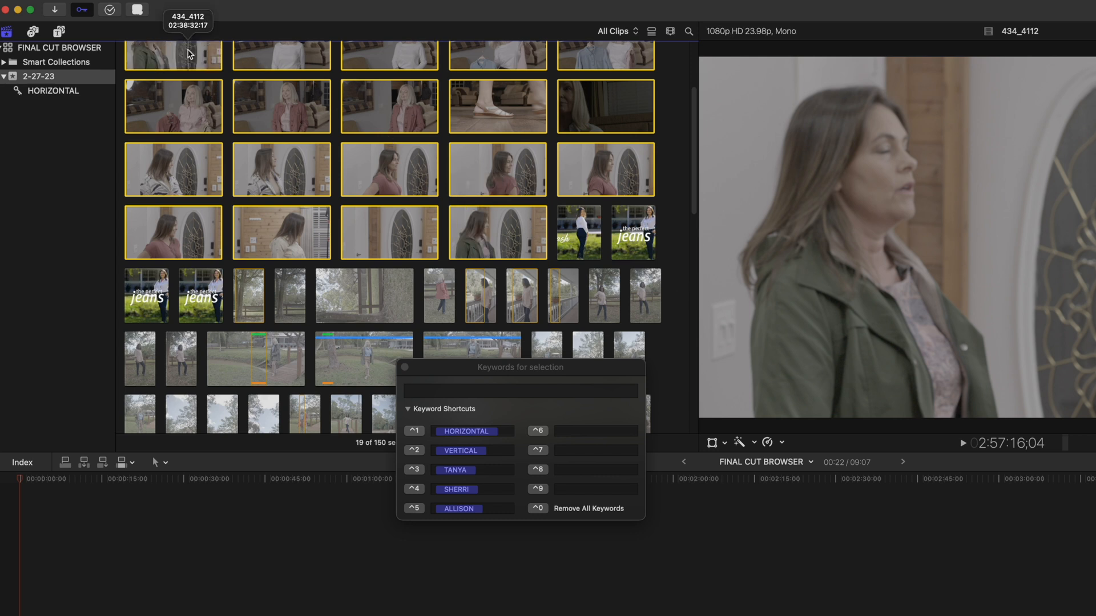
left_click(465, 430)
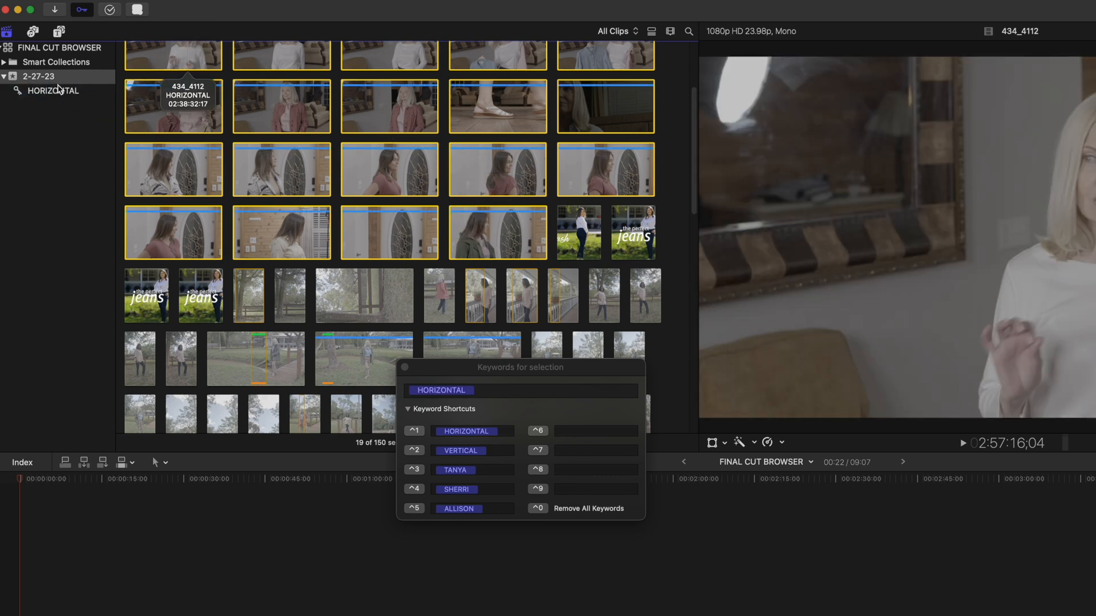
left_click(53, 90)
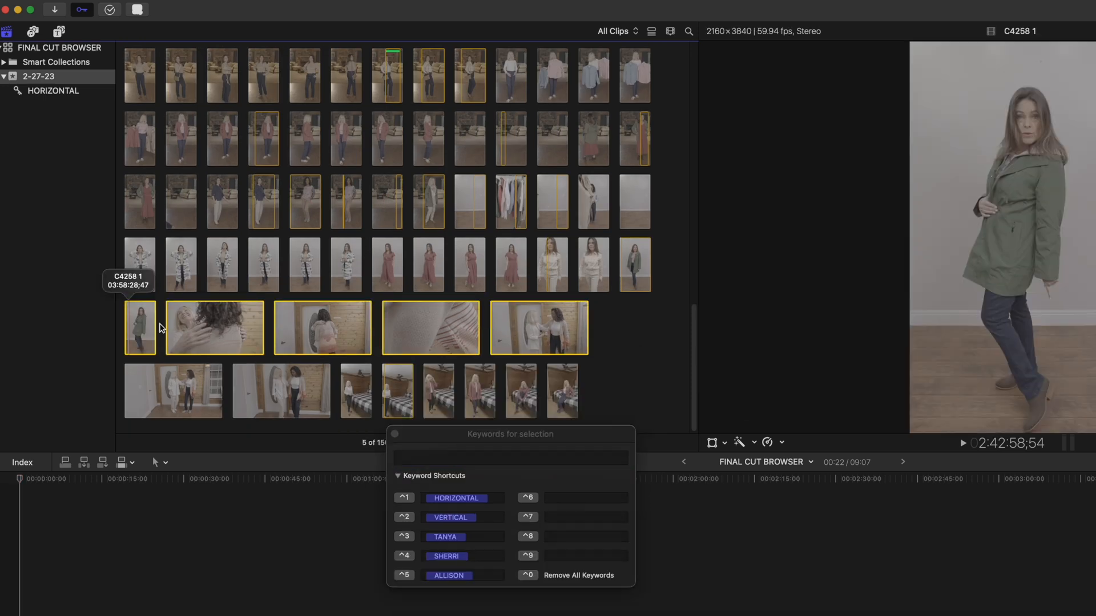
left_click(52, 90)
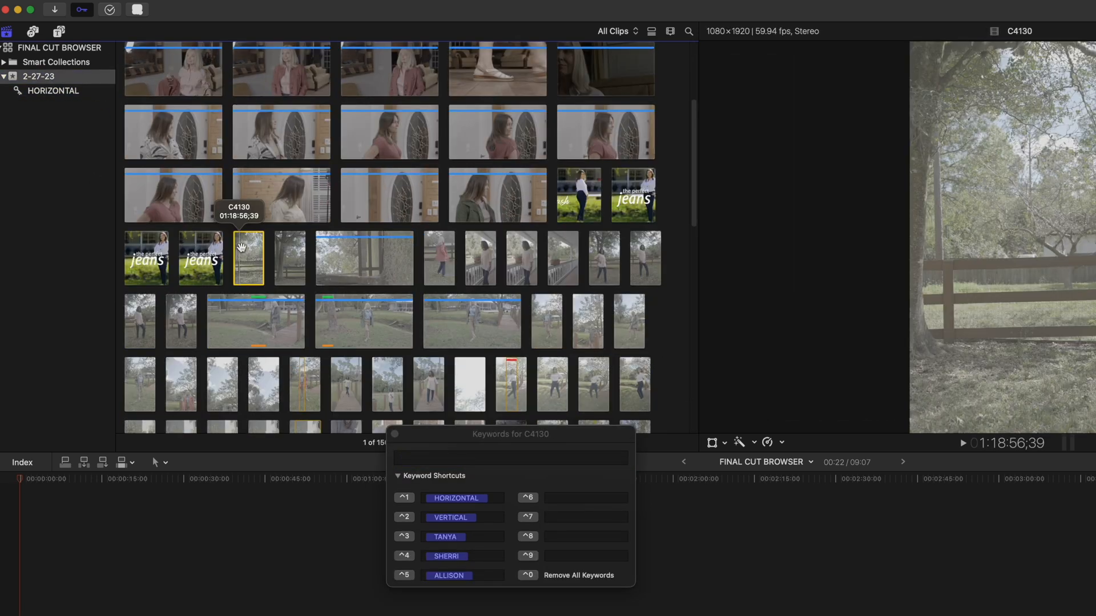
- Select the vertical porch clips, including C4135, for the VERTICAL keyword
left_click(289, 258)
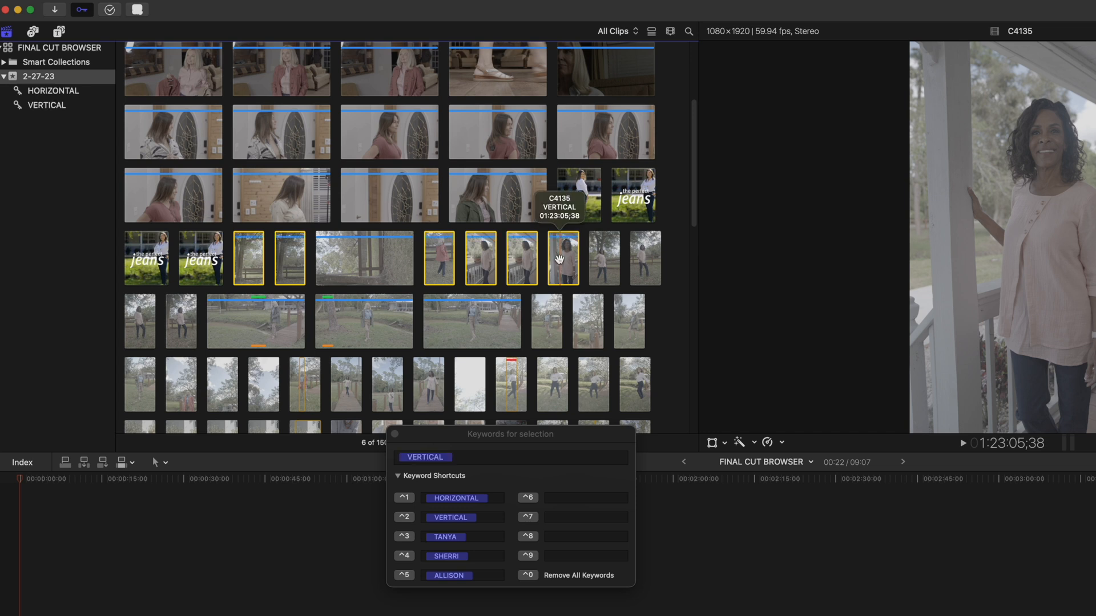
mouse_move(42, 101)
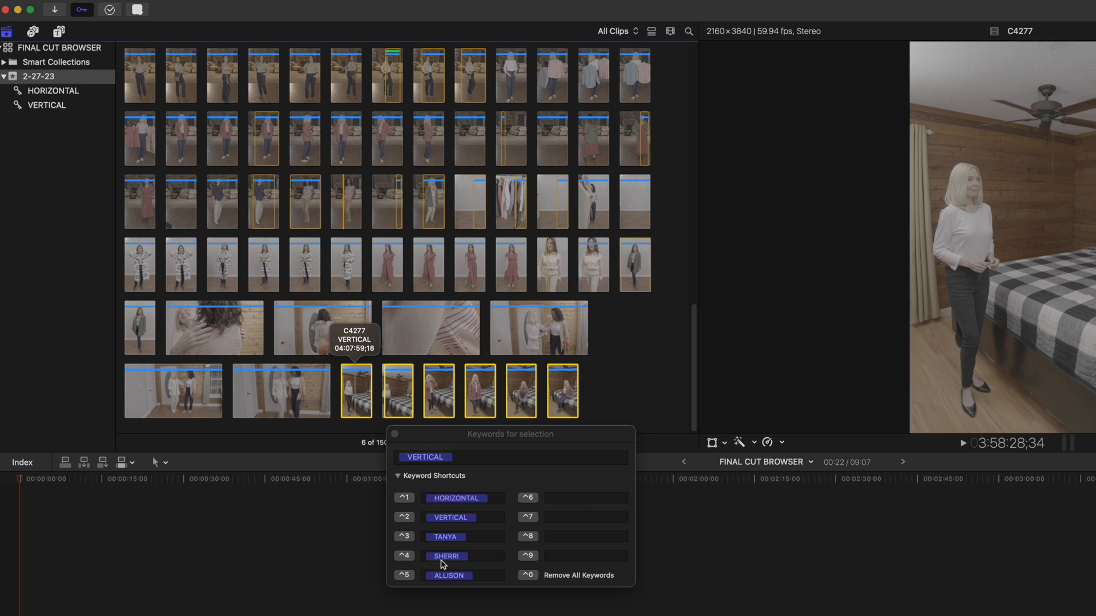
mouse_move(500, 489)
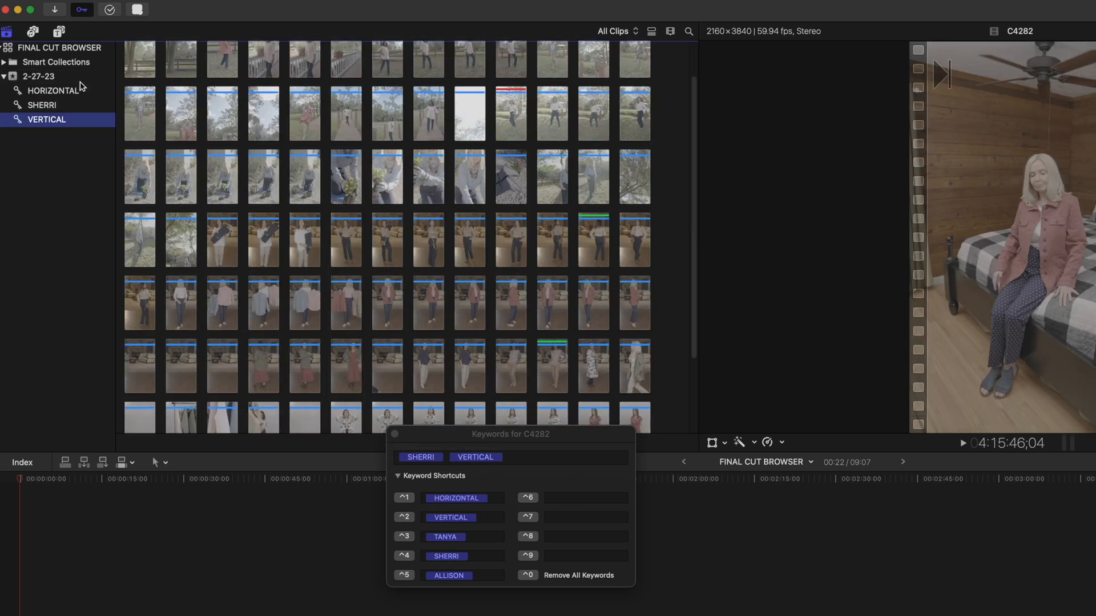
- Review the SHERRI and VERTICAL collections, then return to the full 2-27-23 event
left_click(42, 105)
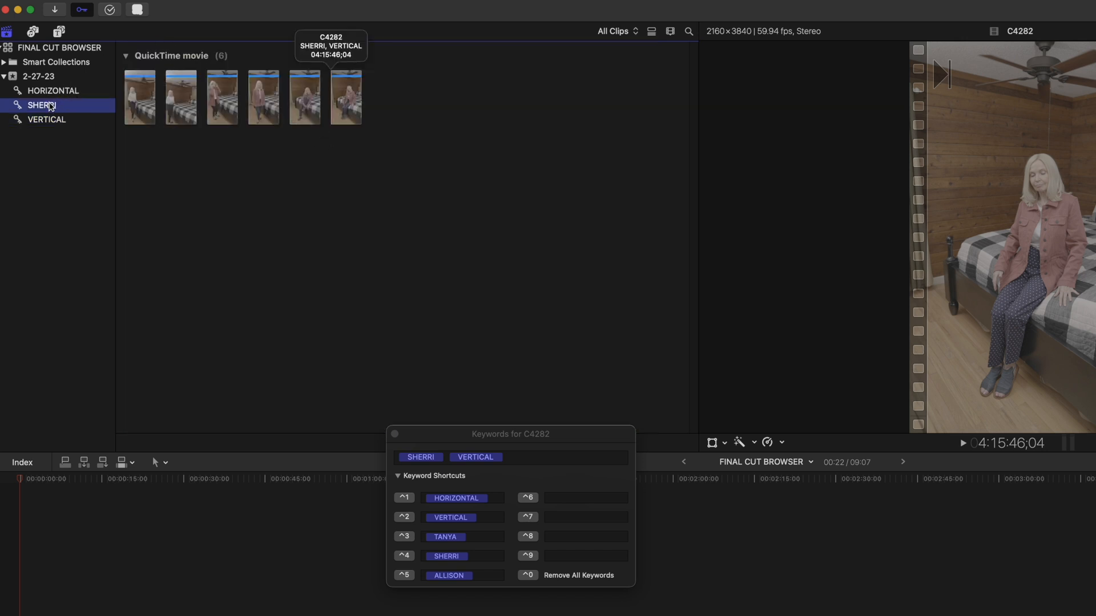
left_click(47, 119)
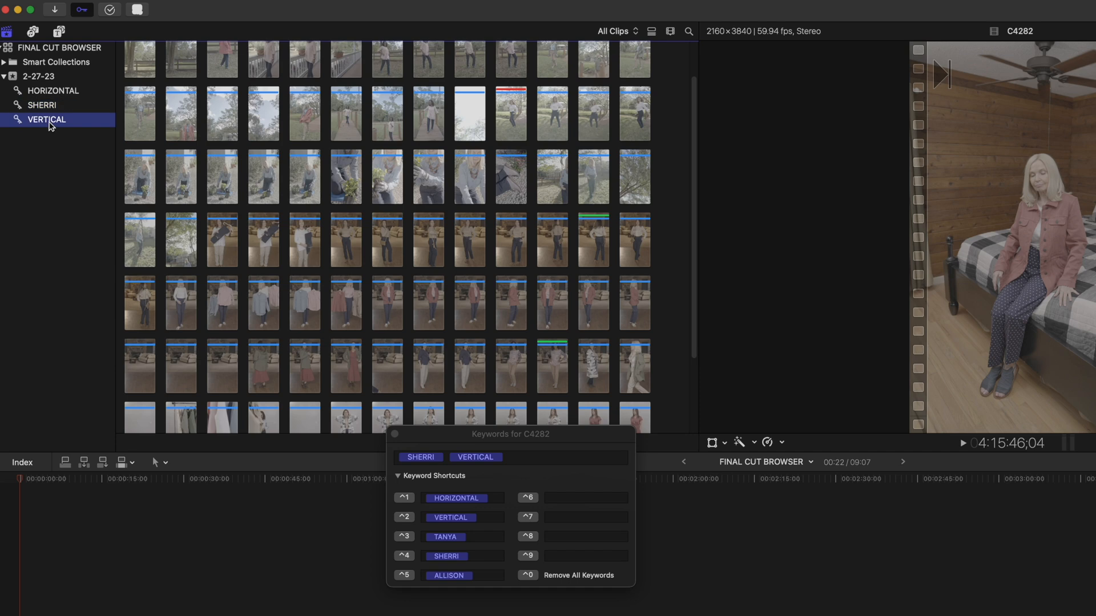
scroll("down", 3)
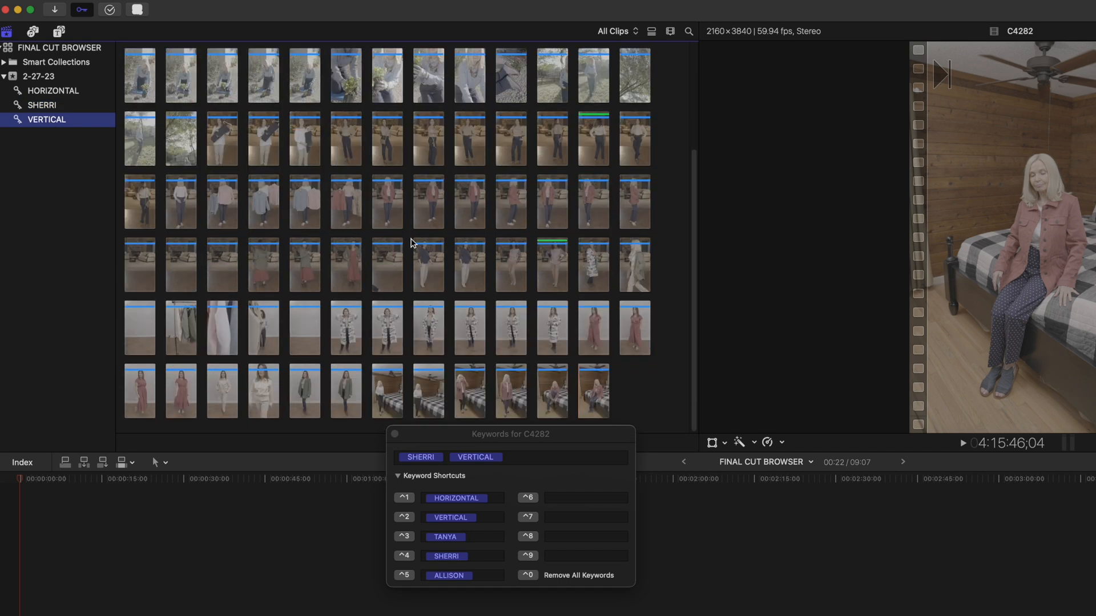
mouse_move(50, 89)
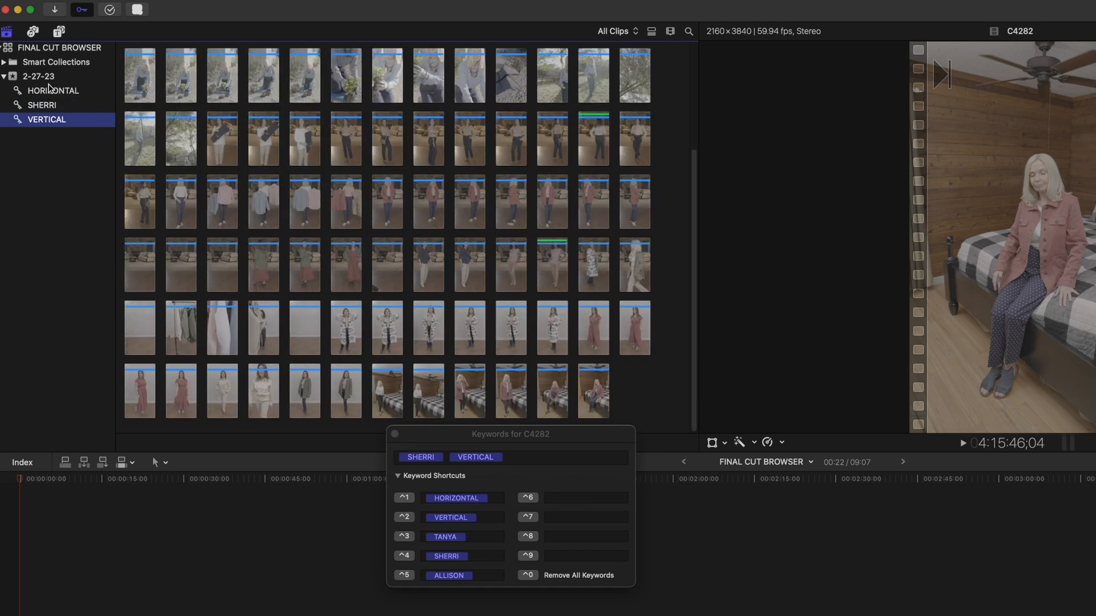
left_click(40, 76)
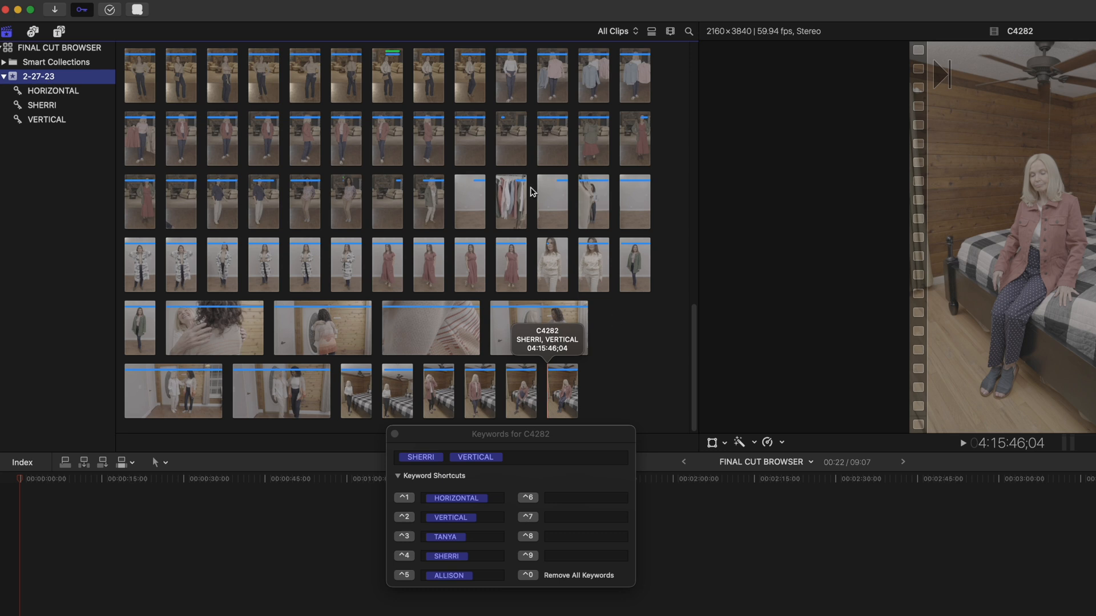